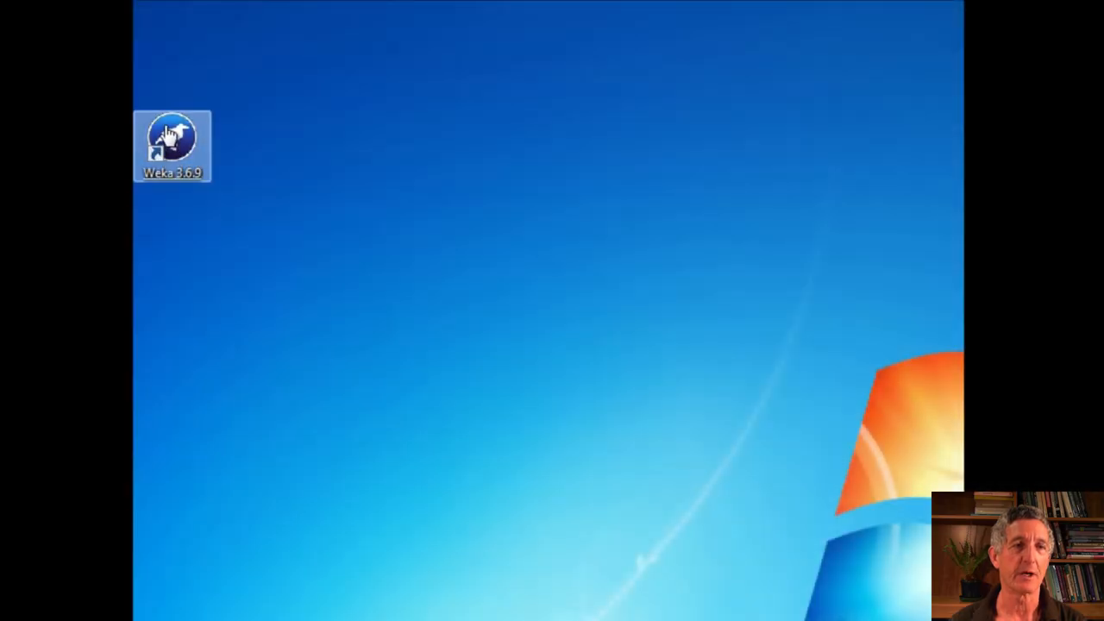
Step: Launch Weka from the desktop, start the Explorer and bring up the Open file dialog
double_click(173, 135)
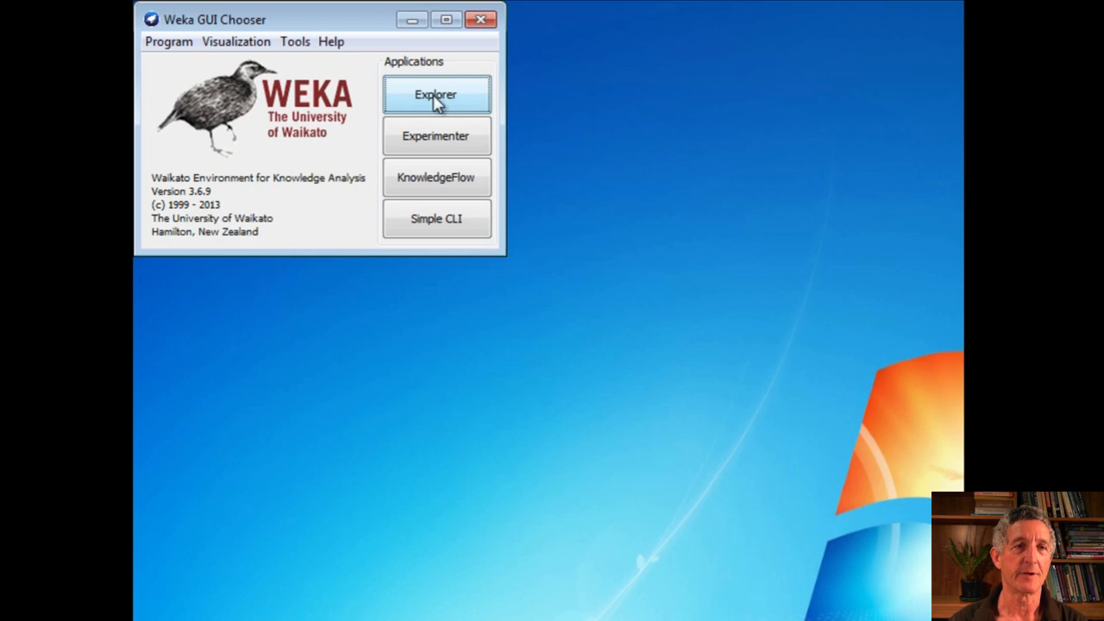
click(436, 93)
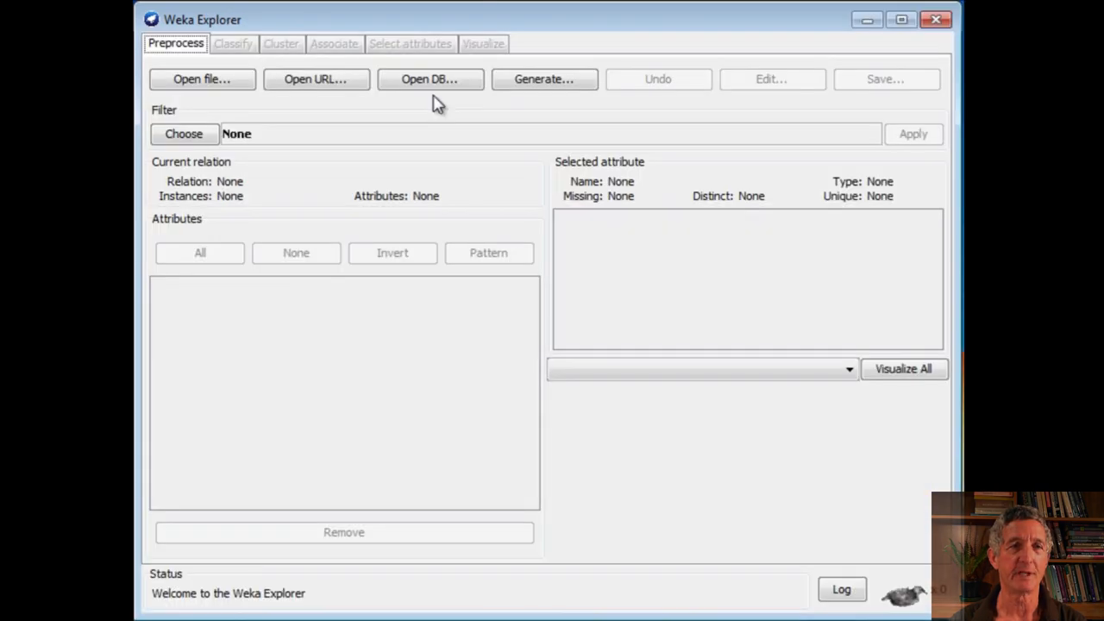
click(200, 79)
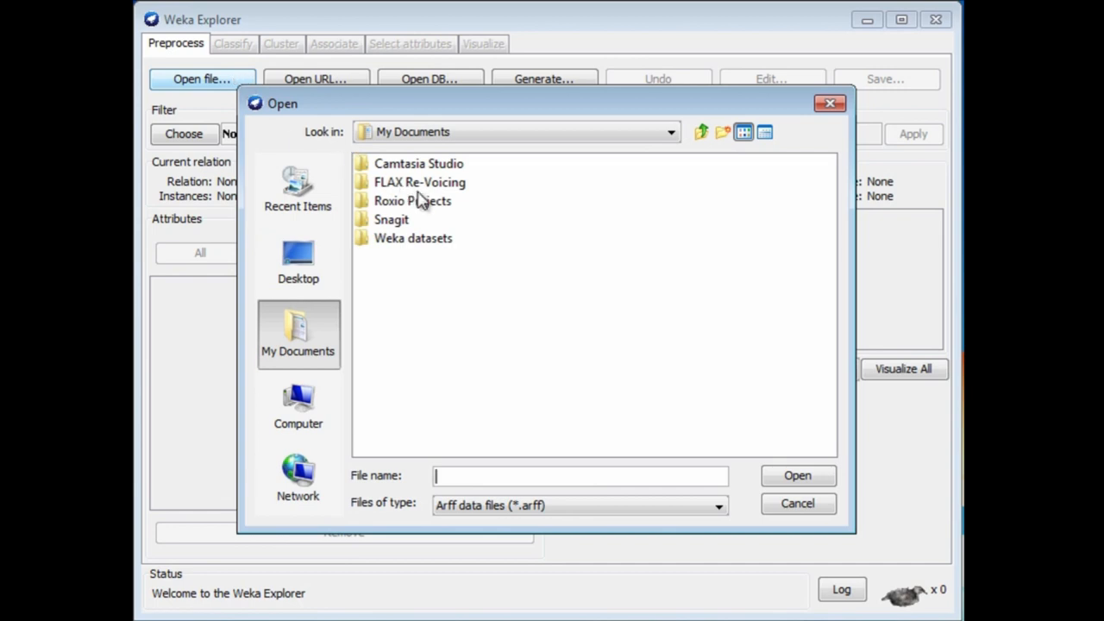
mouse_move(438, 248)
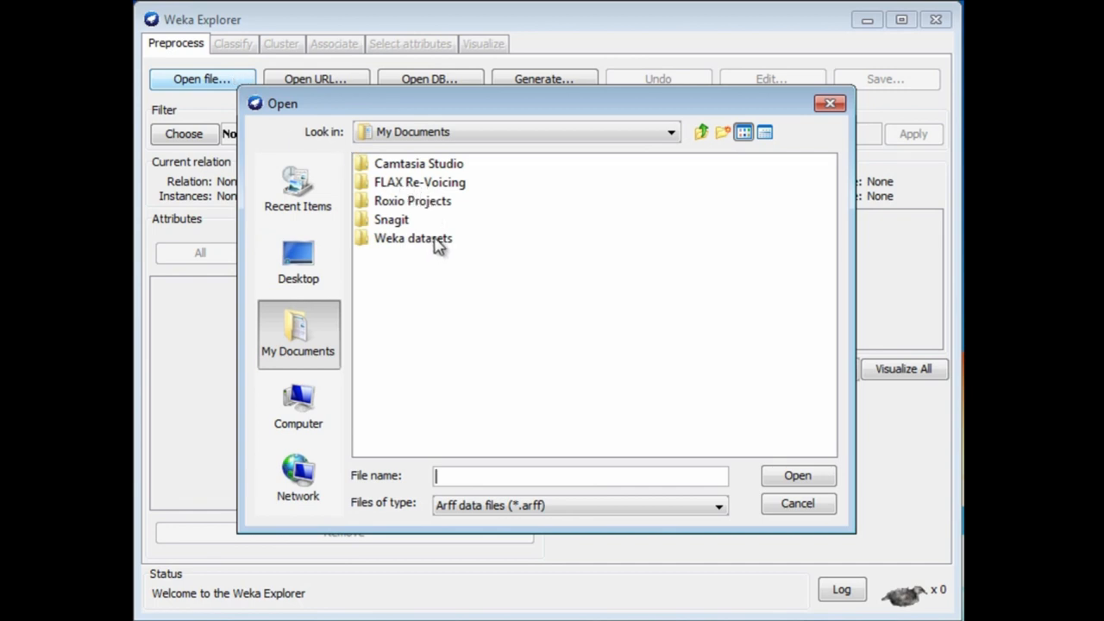
Step: Go into the Weka datasets folder and load weather.nominal.arff
click(414, 238)
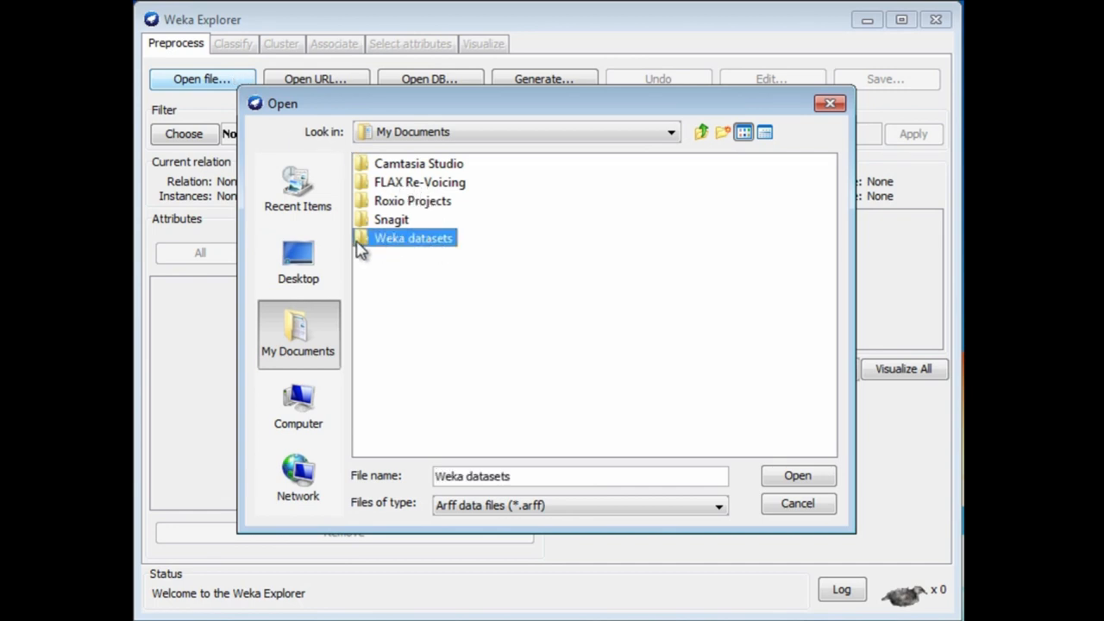
double_click(405, 238)
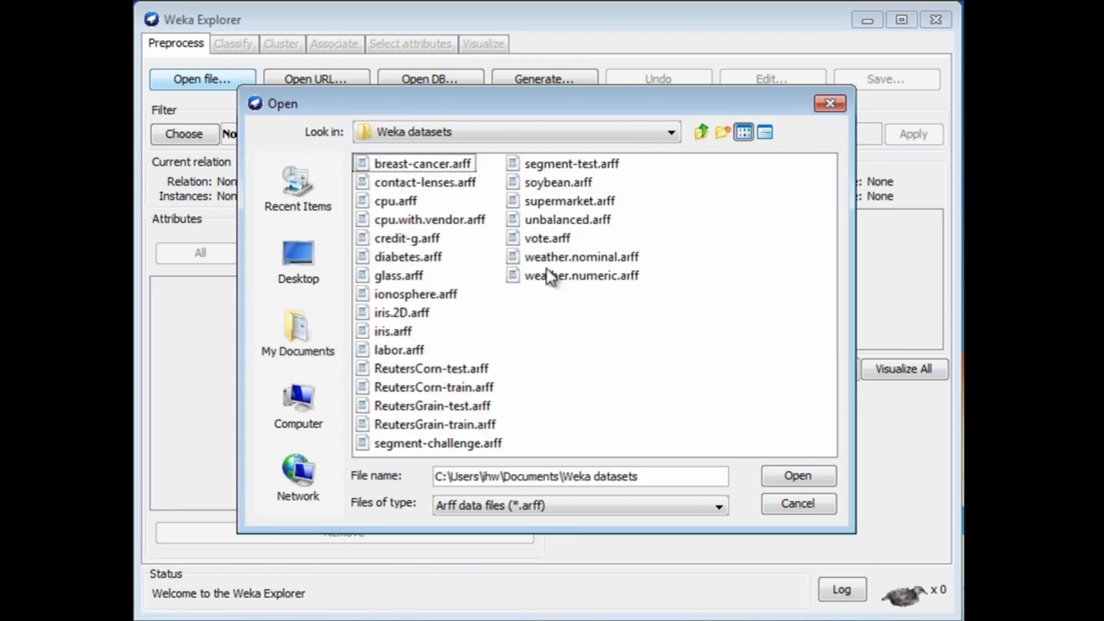
mouse_move(514, 262)
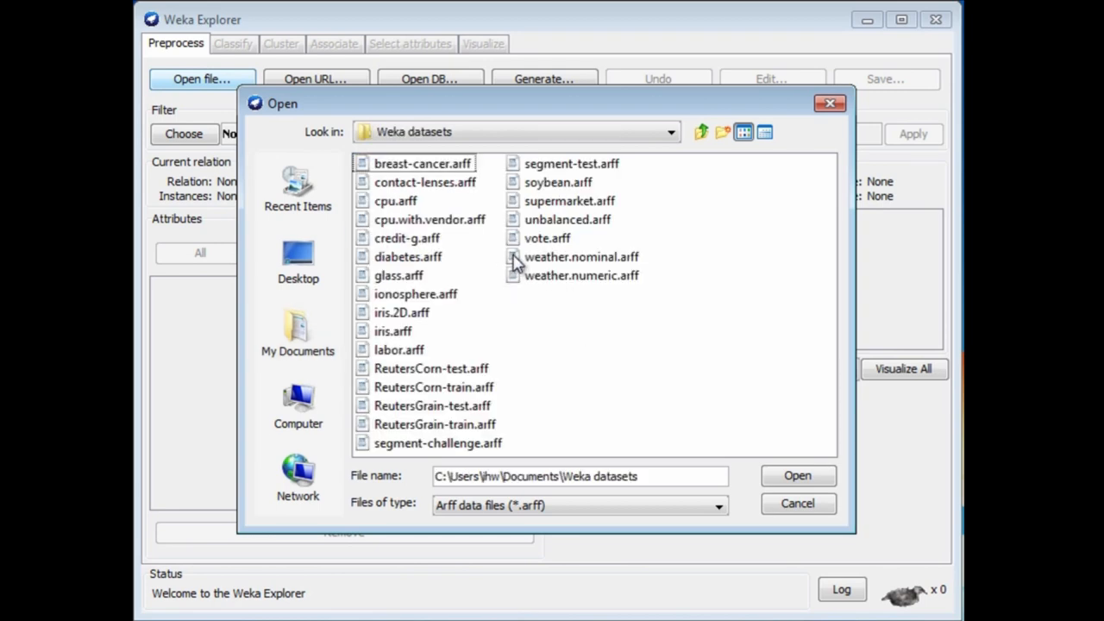
double_click(582, 255)
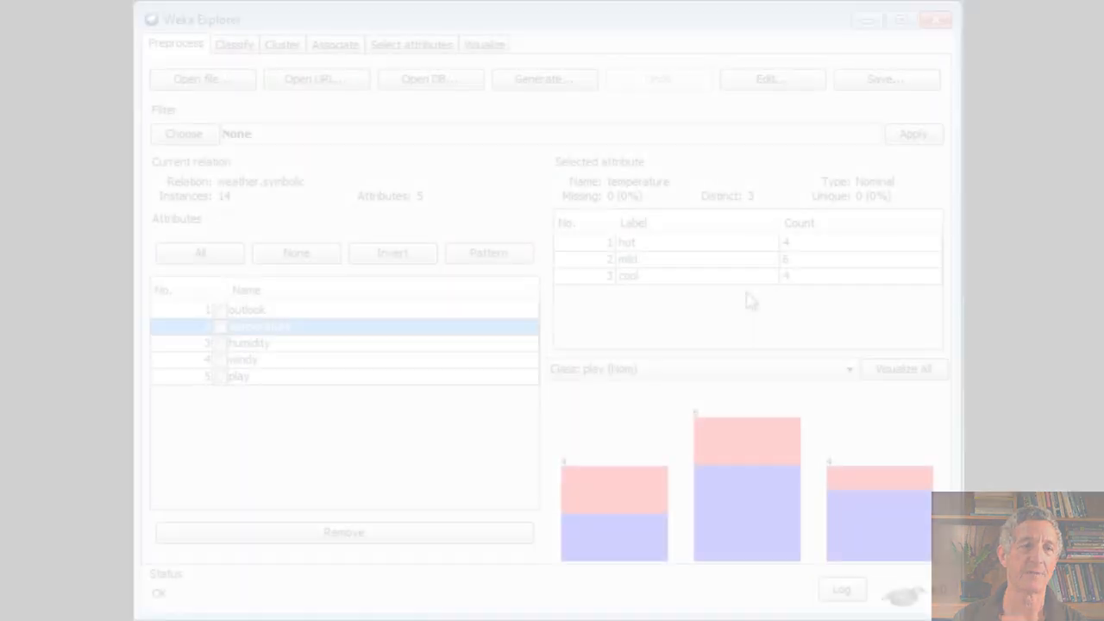
Step: Show the play attribute's 9 yes / 5 no counts and keep play as the class
click(238, 376)
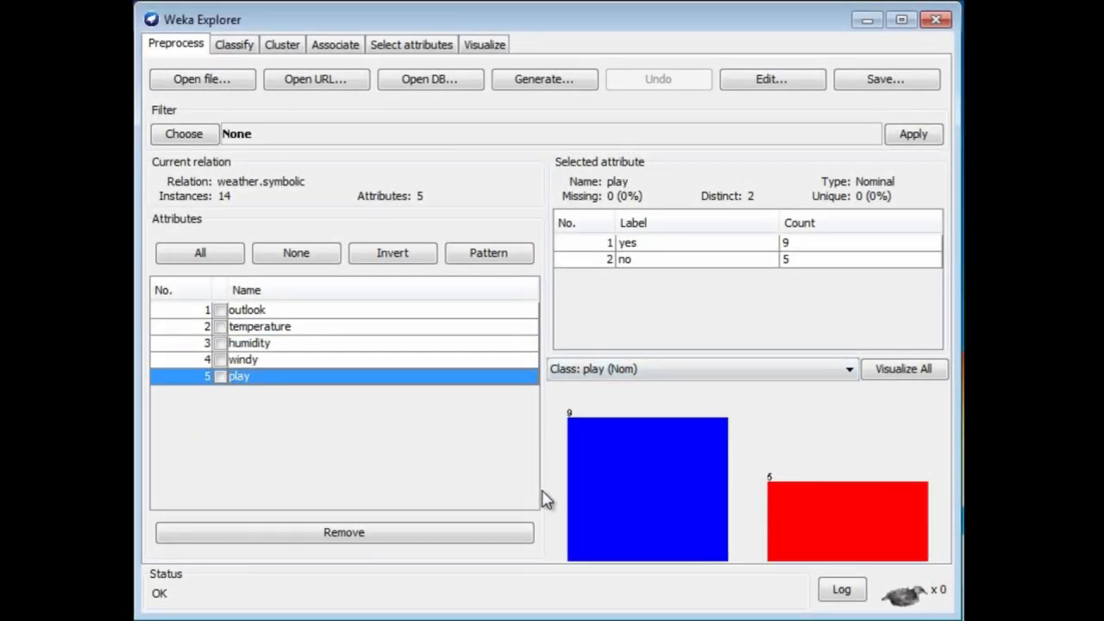
mouse_move(647, 500)
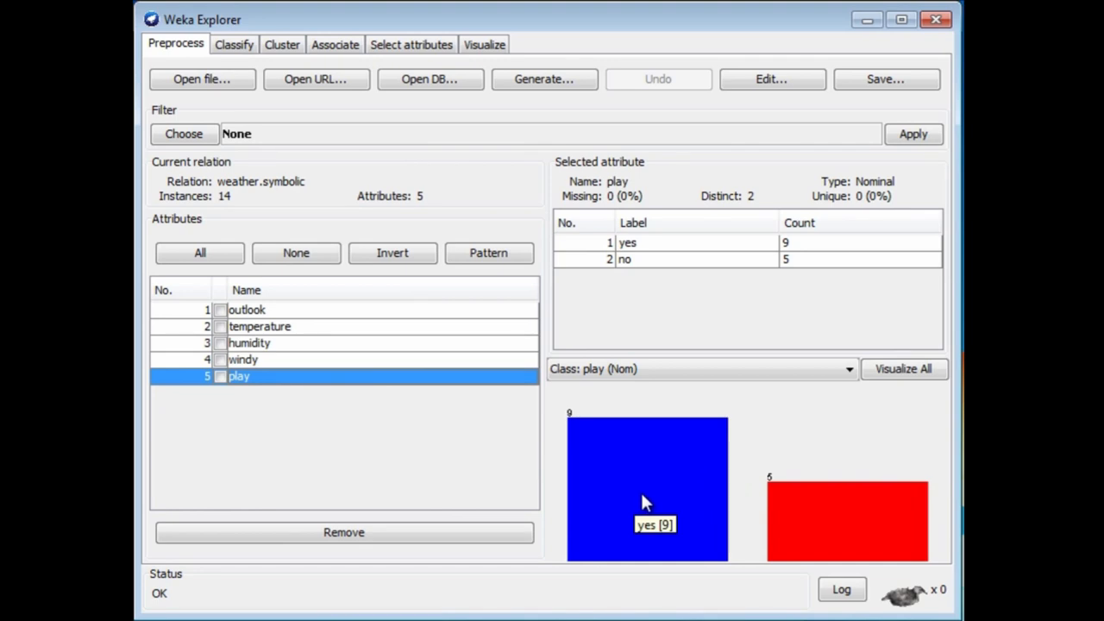
mouse_move(795, 514)
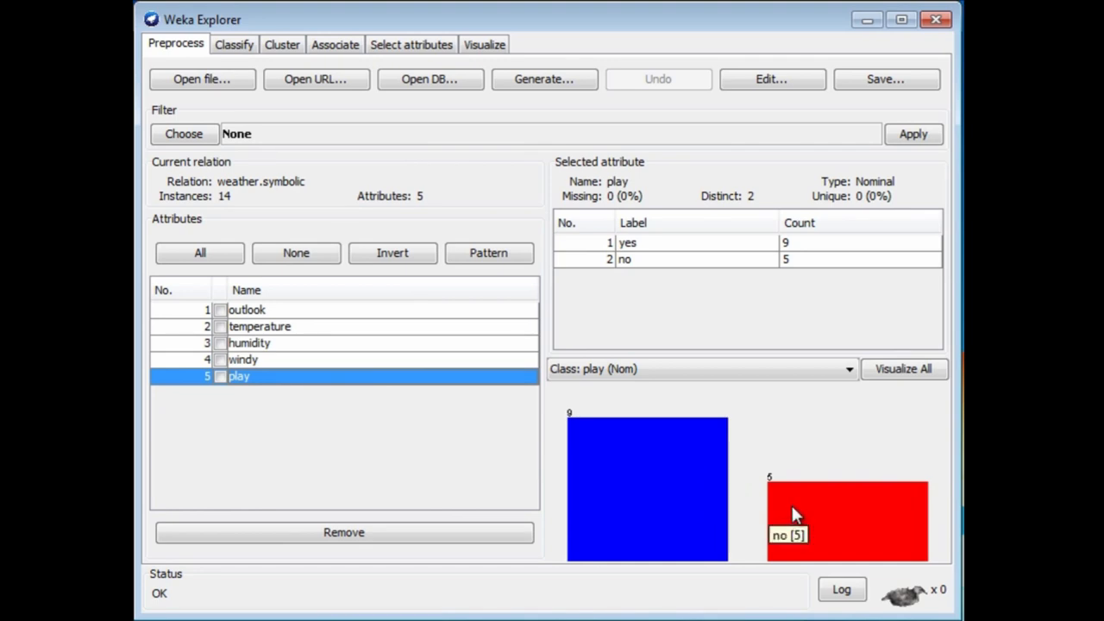
mouse_move(803, 511)
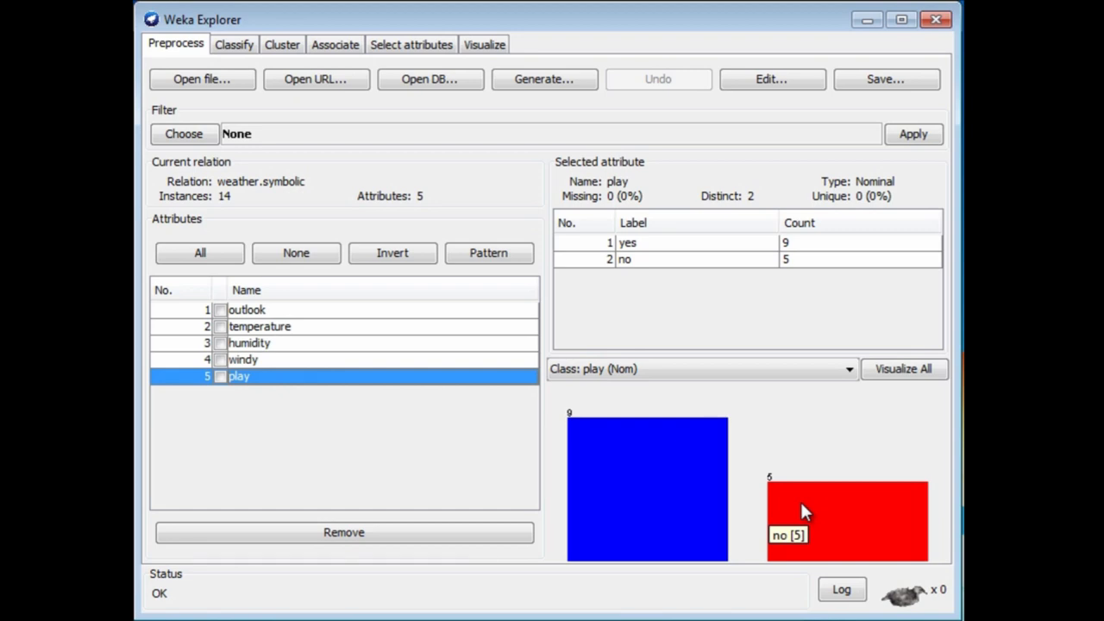
mouse_move(818, 517)
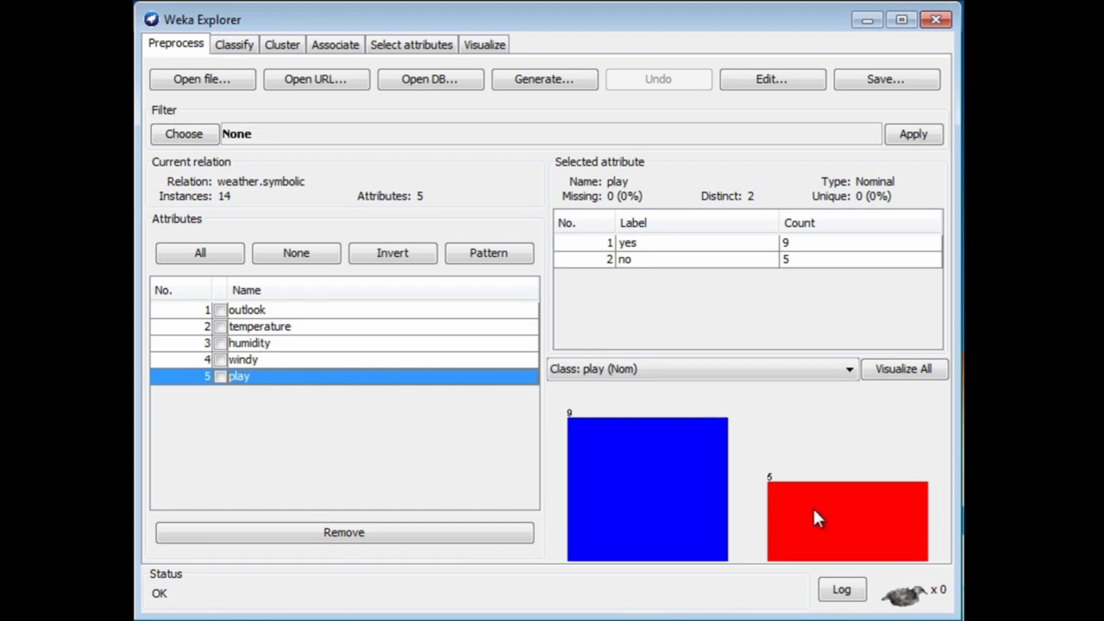
mouse_move(887, 404)
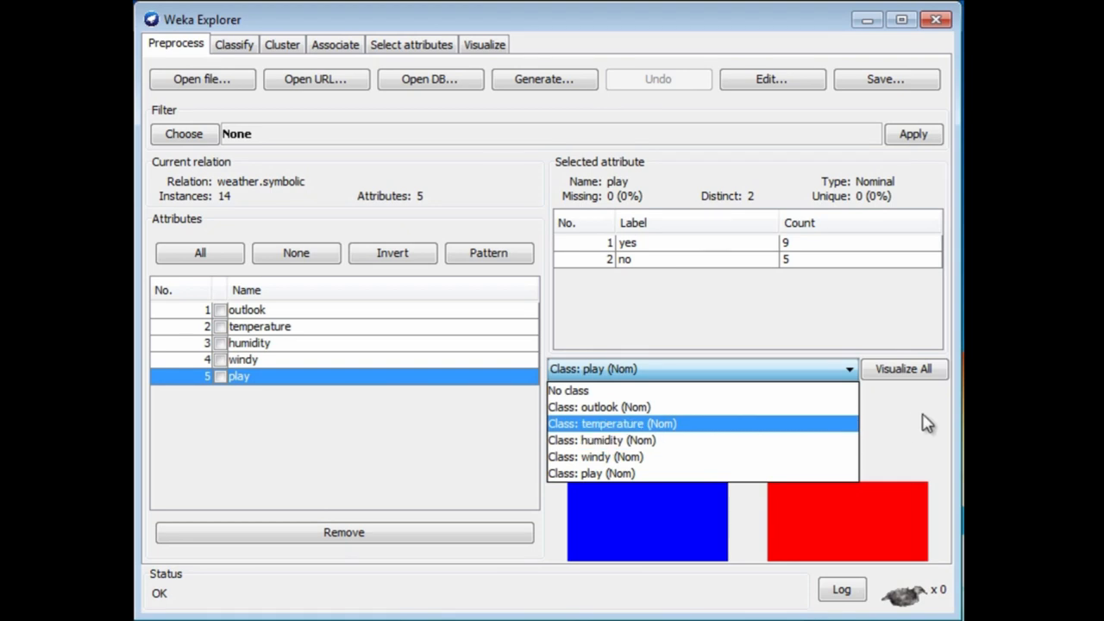
click(592, 473)
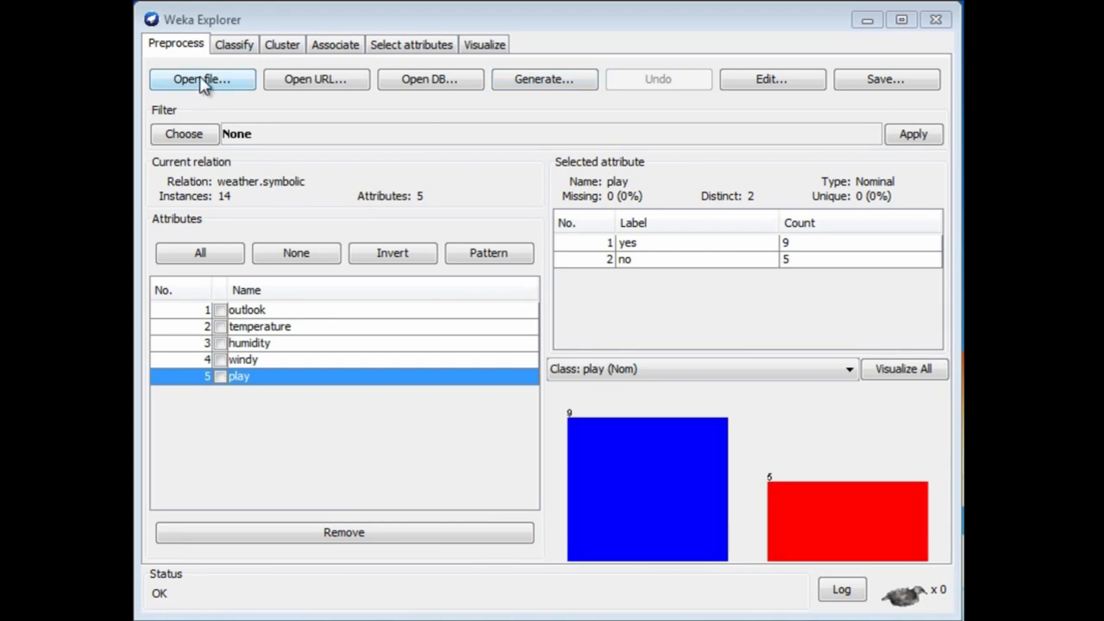
Step: Load weather.numeric.arff from the Weka datasets folder
click(201, 80)
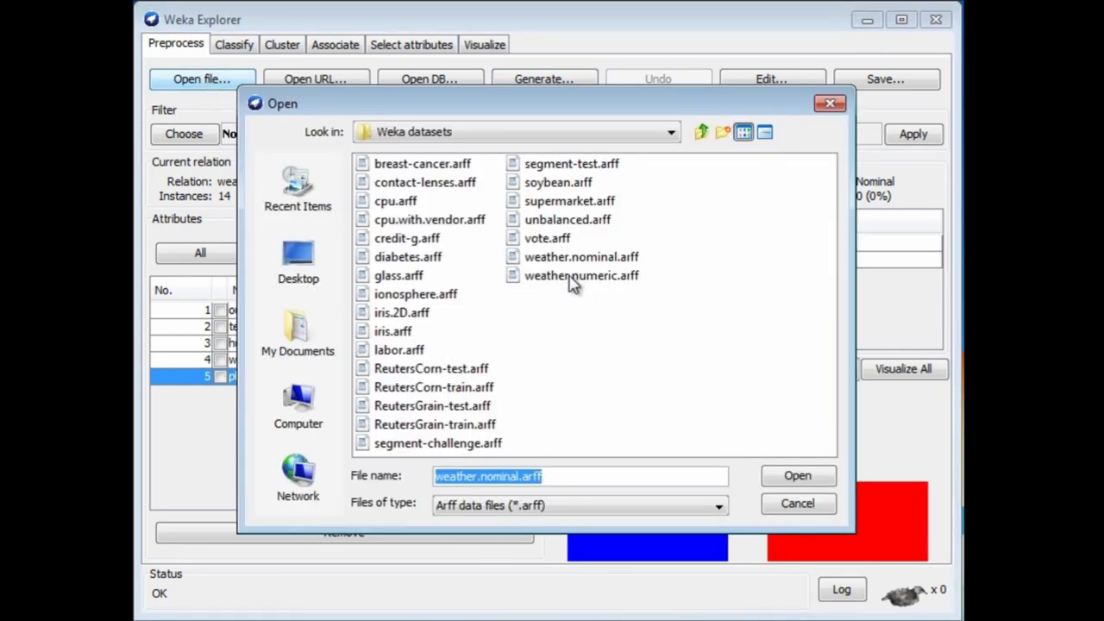
click(797, 476)
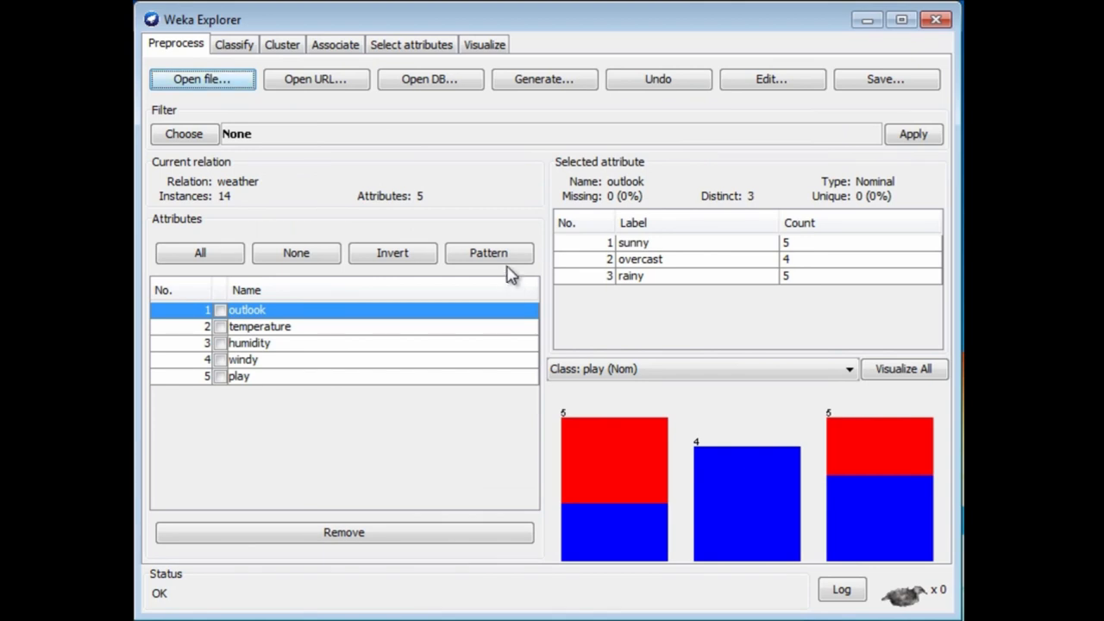
mouse_move(262, 204)
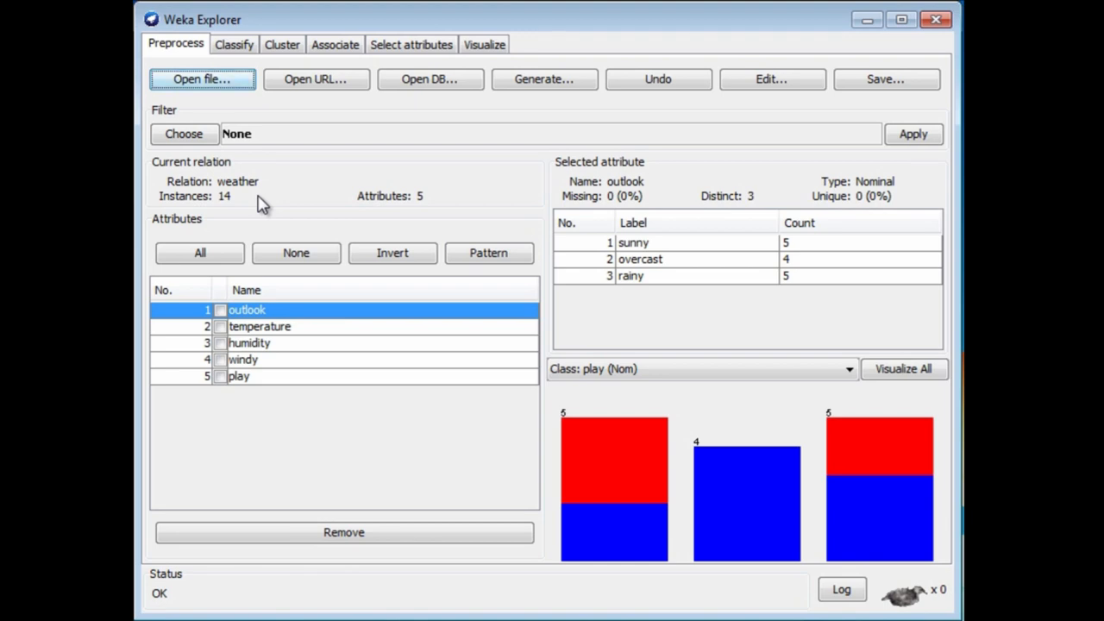
mouse_move(767, 103)
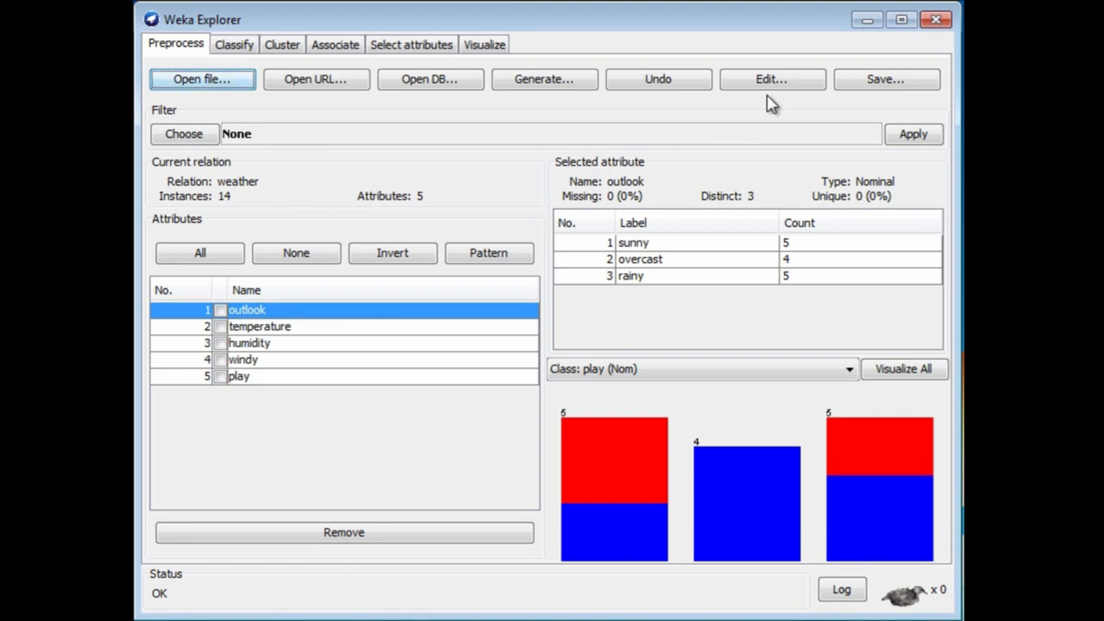
click(772, 79)
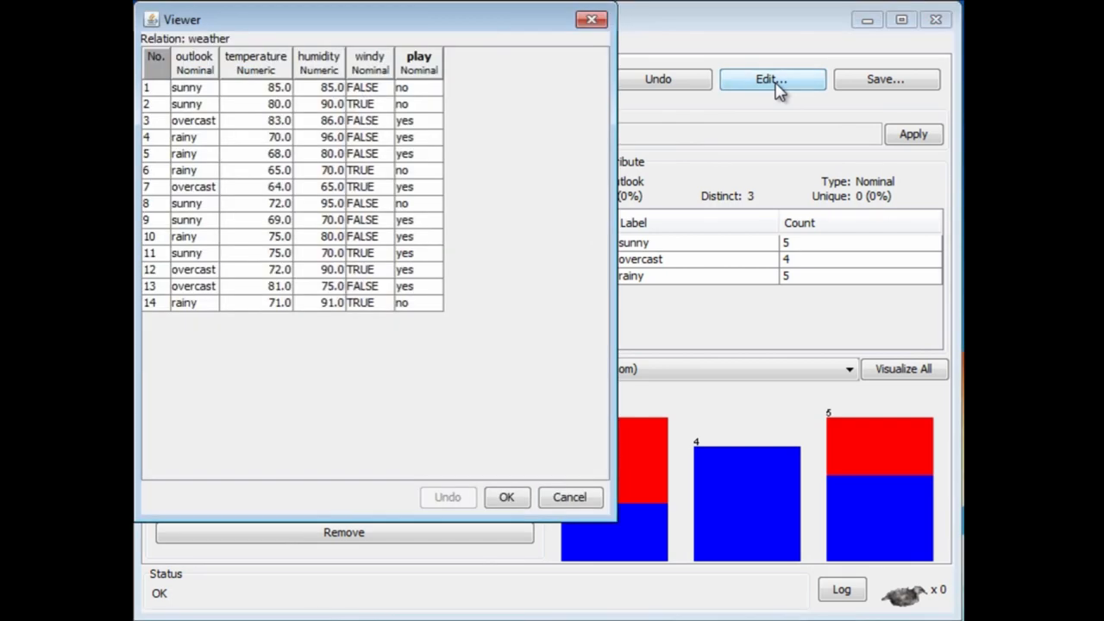
mouse_move(726, 107)
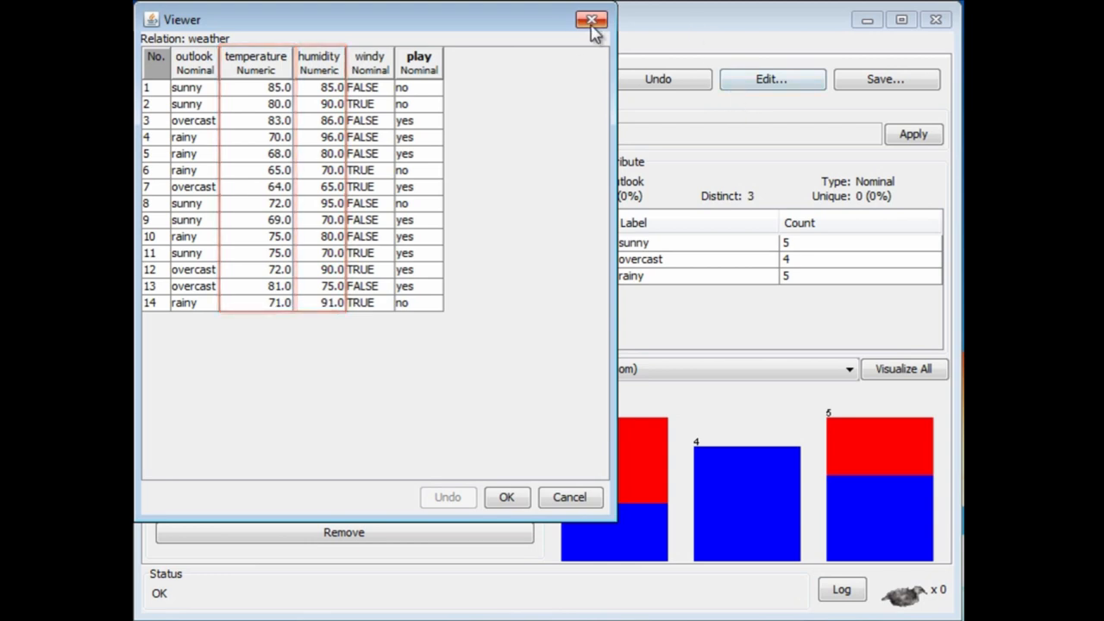
click(587, 19)
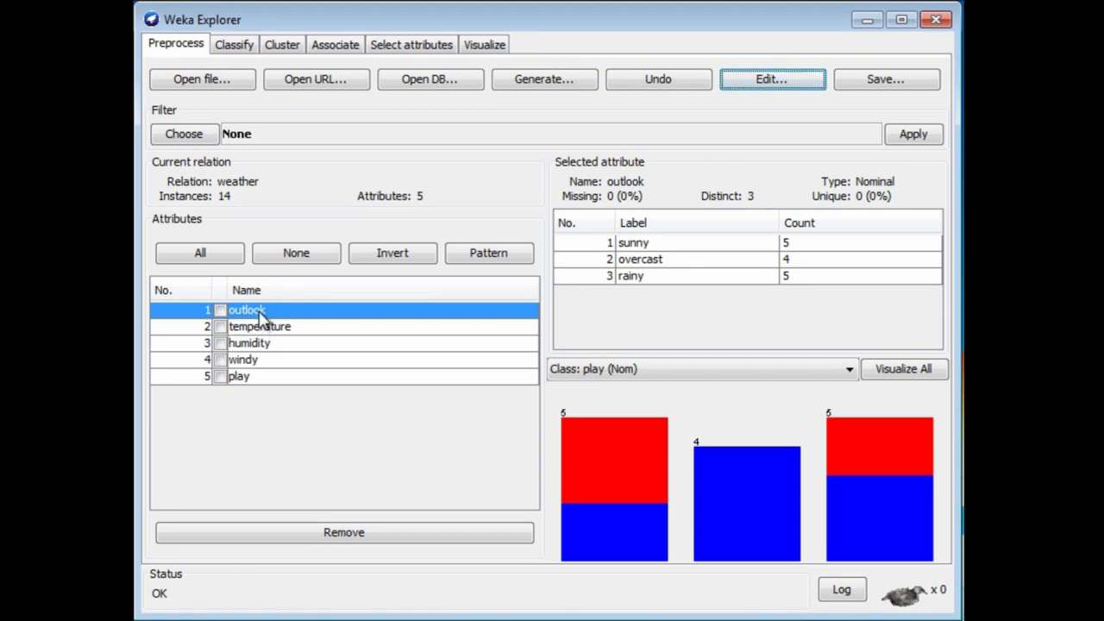
mouse_move(446, 314)
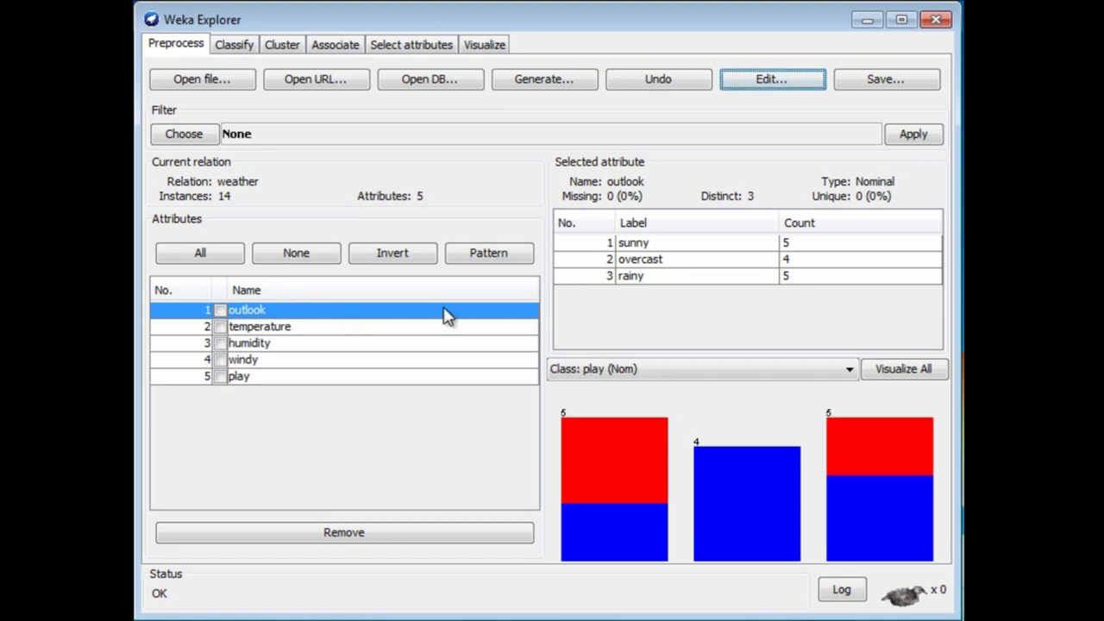
mouse_move(607, 309)
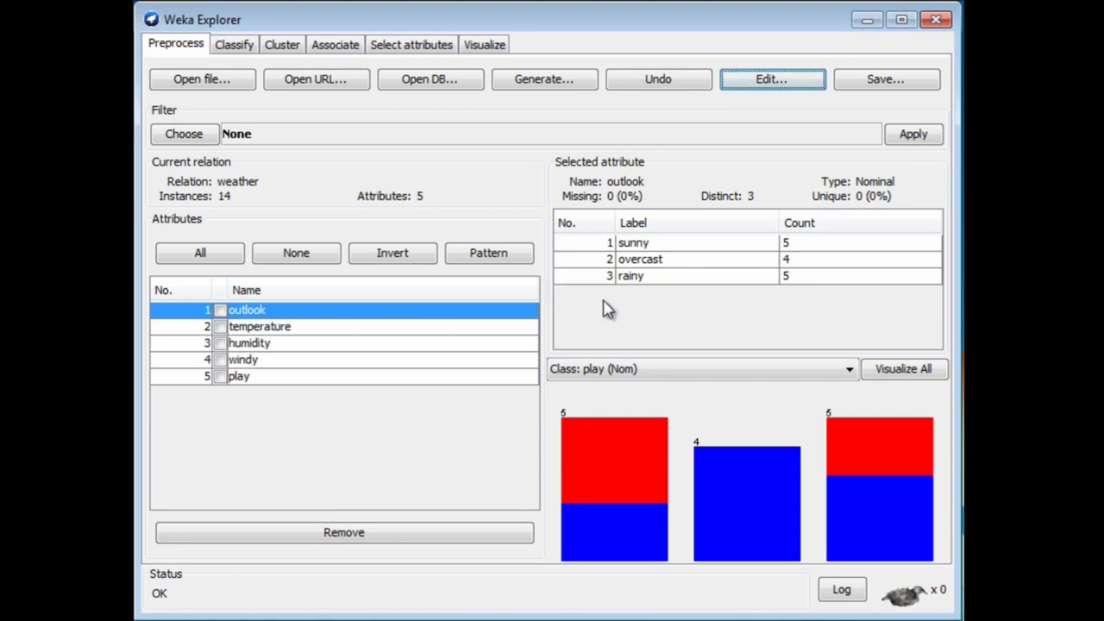
Step: View temperature and humidity statistics, then bring up the dataset file chooser
click(258, 326)
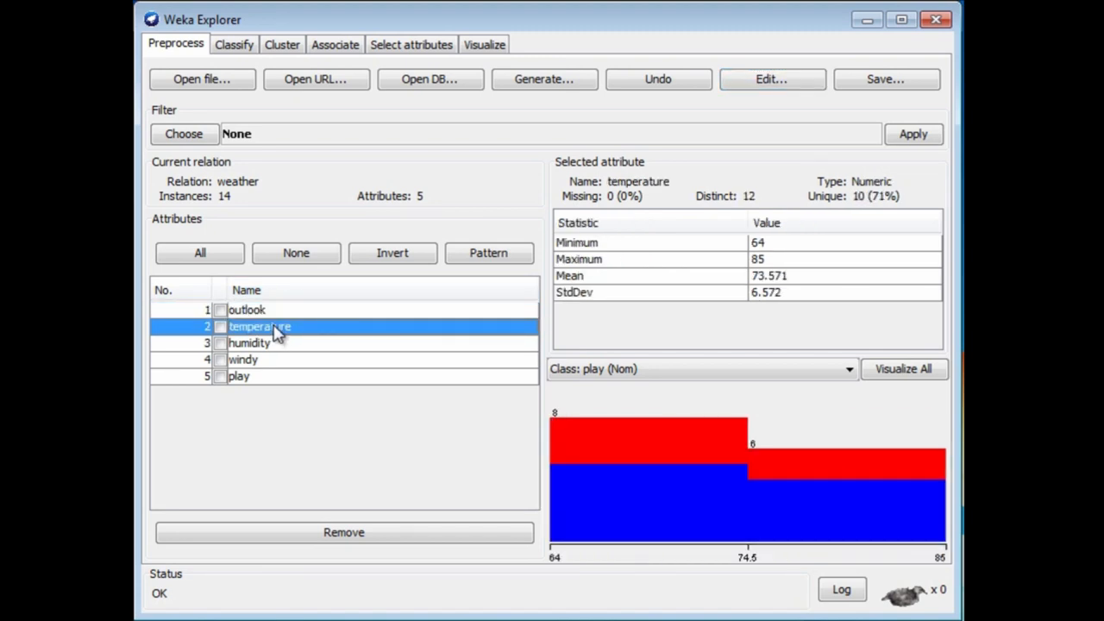
mouse_move(290, 331)
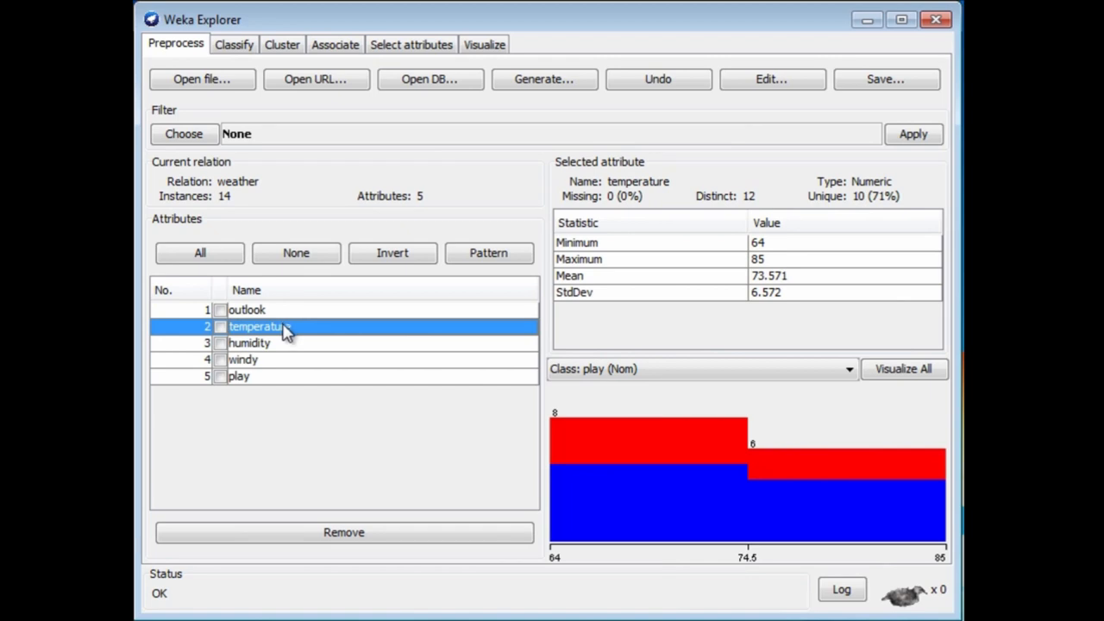
mouse_move(269, 356)
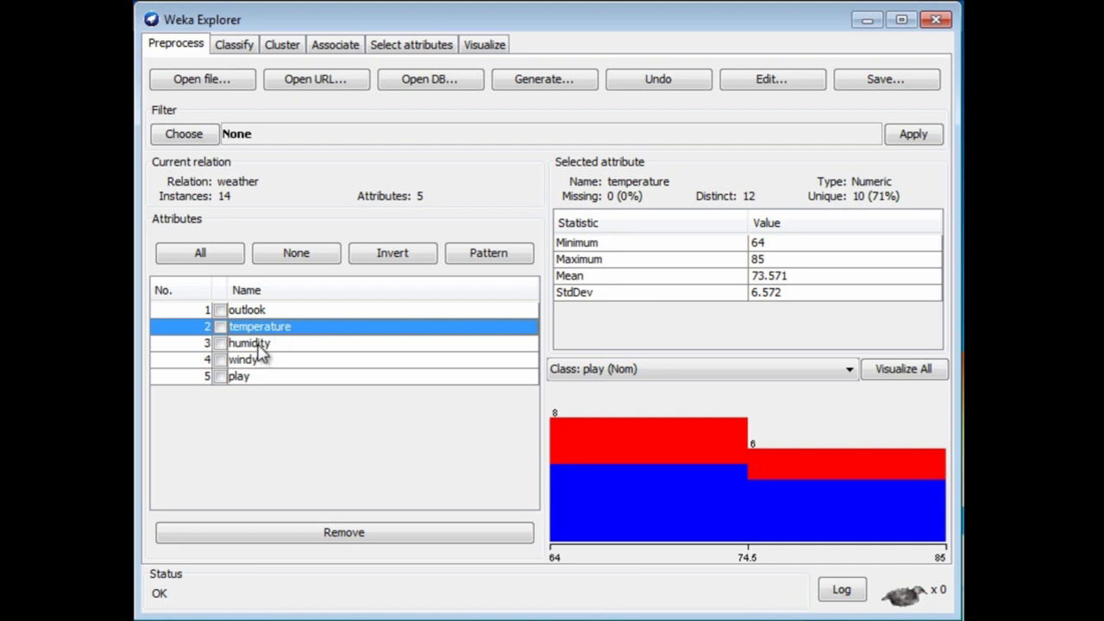
click(249, 341)
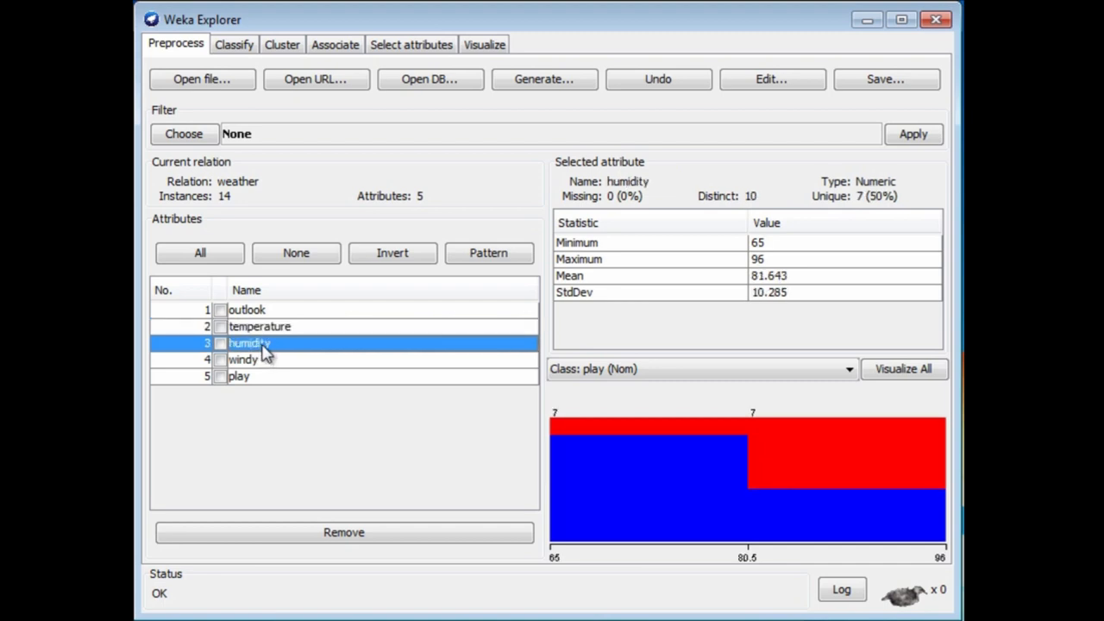
mouse_move(297, 379)
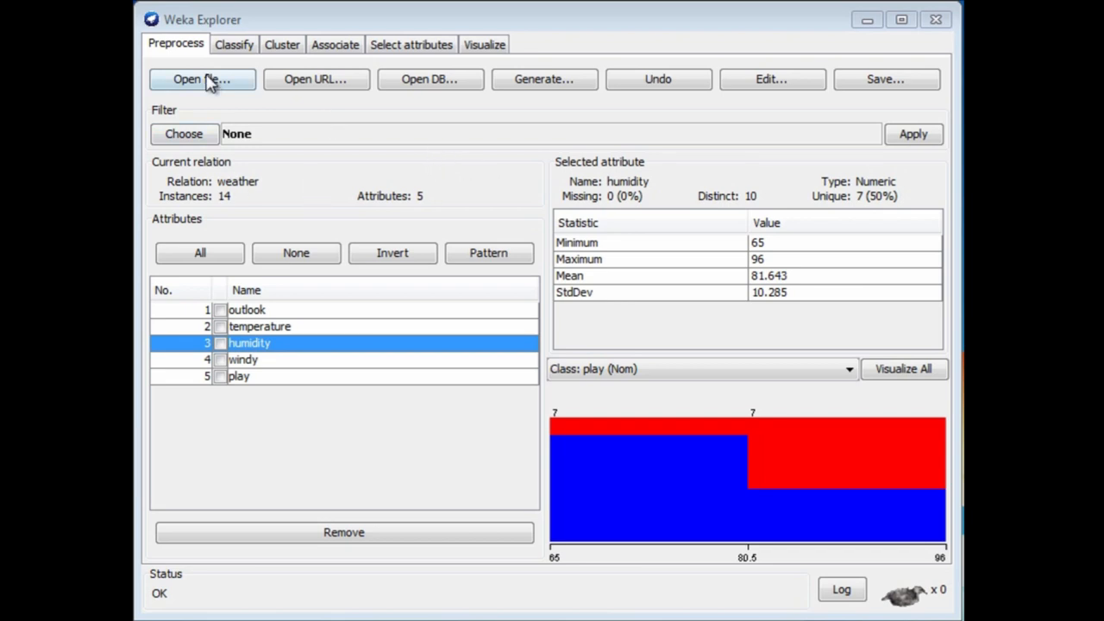
click(201, 80)
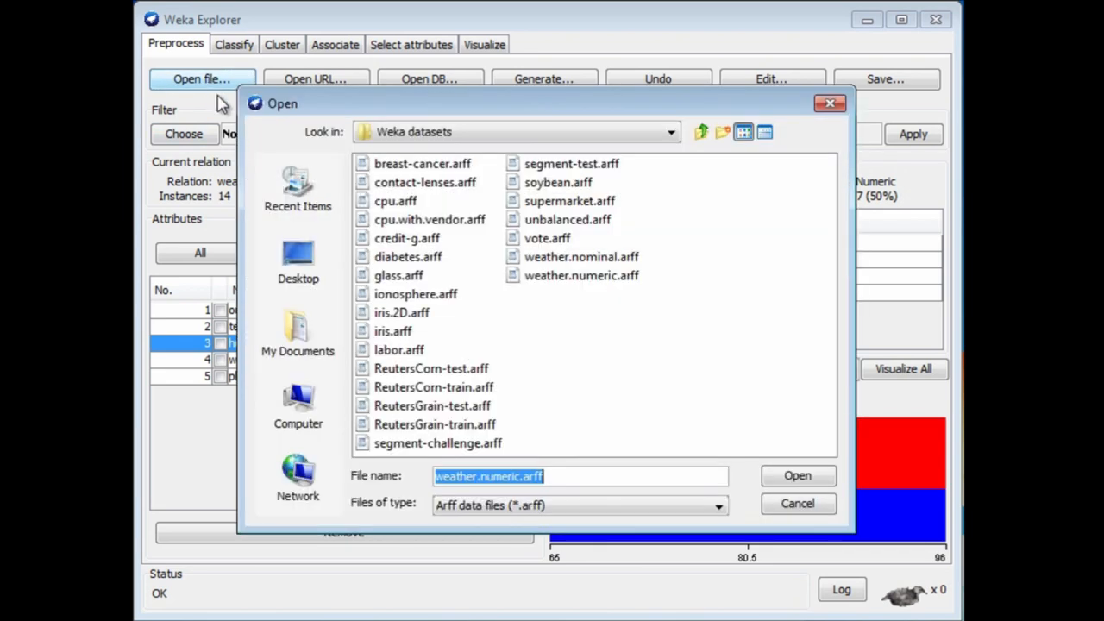
Step: Load glass.arff, giving the Glass relation of 214 instances and 10 attributes
click(399, 275)
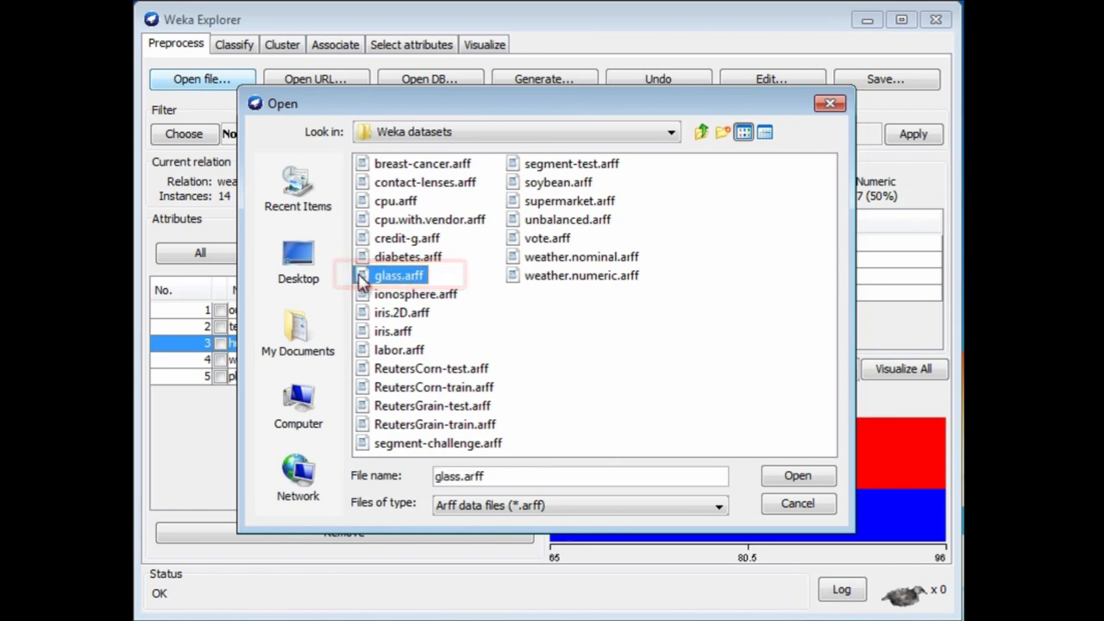
click(797, 476)
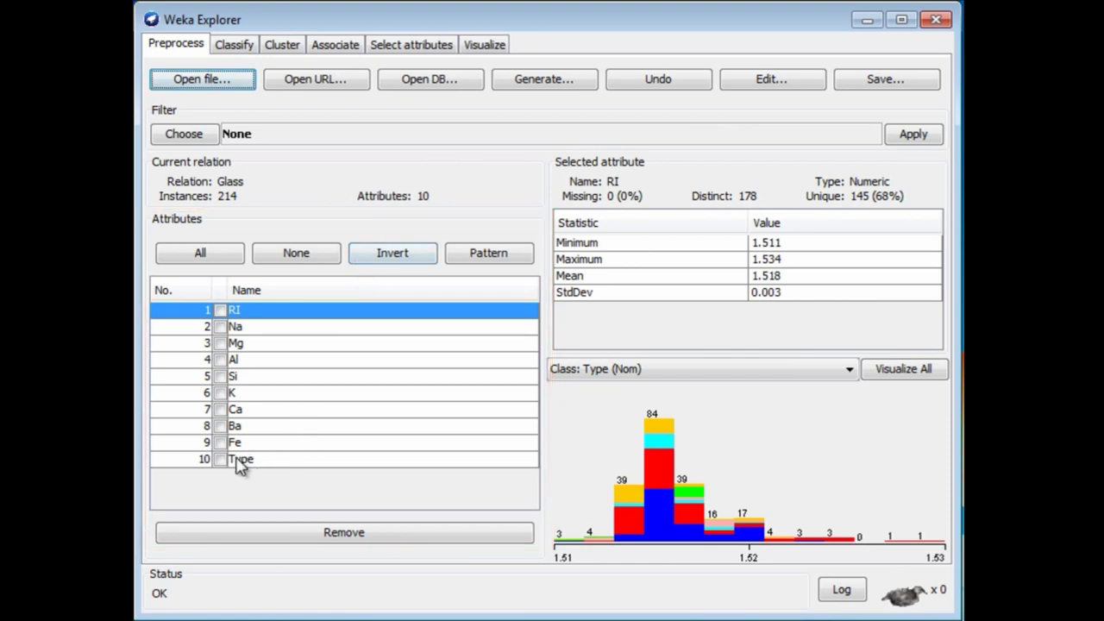
mouse_move(248, 473)
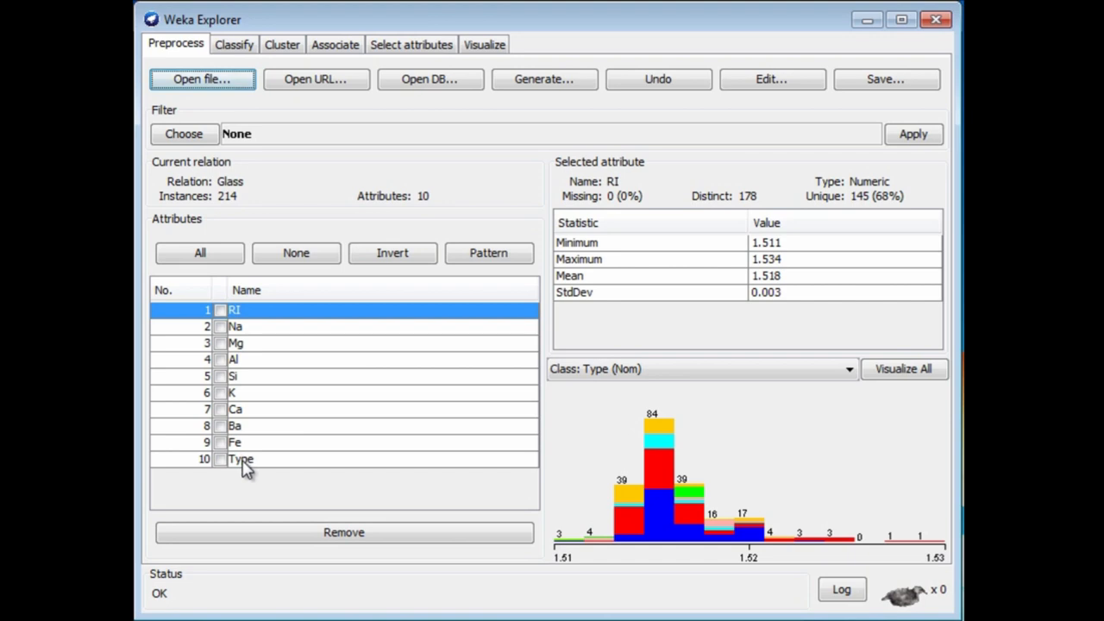
Step: Show the Type attribute's seven class counts, then return to RI statistics
click(242, 459)
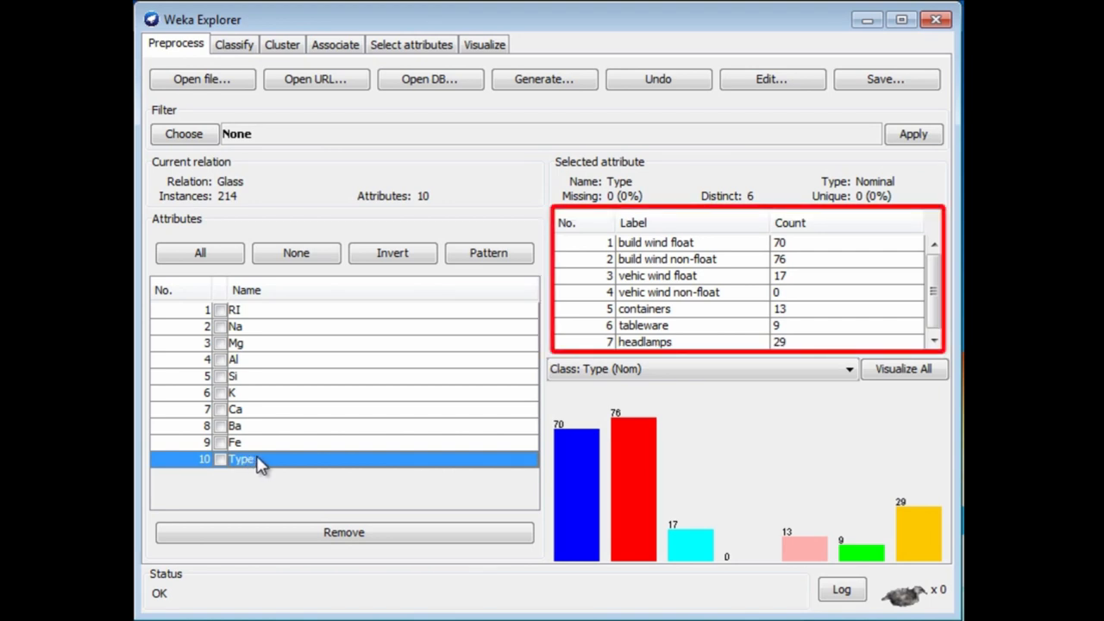
mouse_move(276, 459)
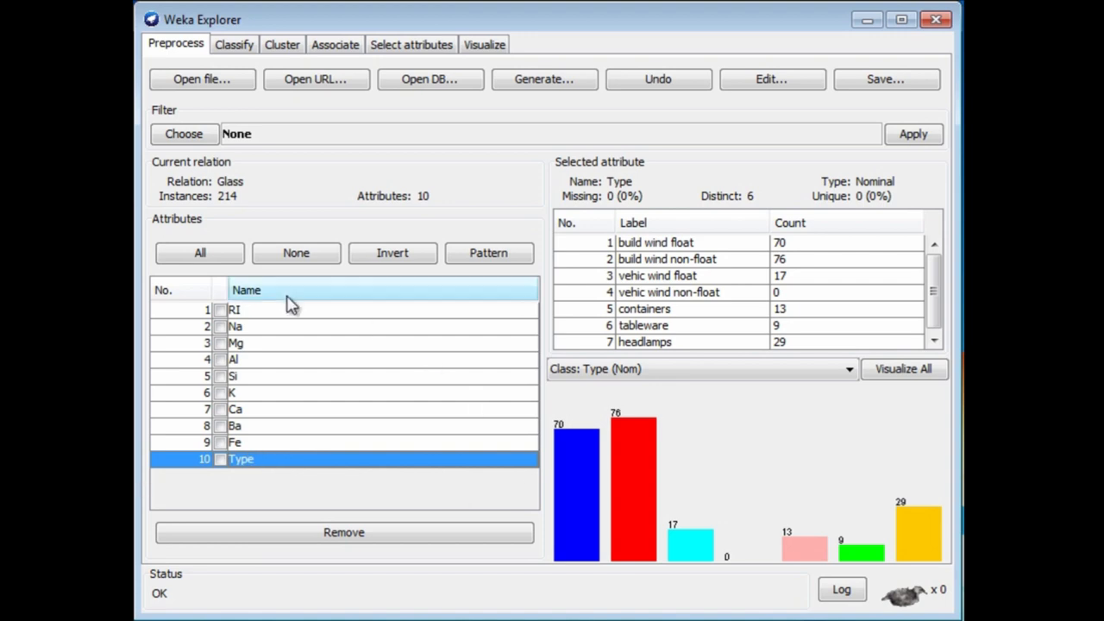
click(259, 308)
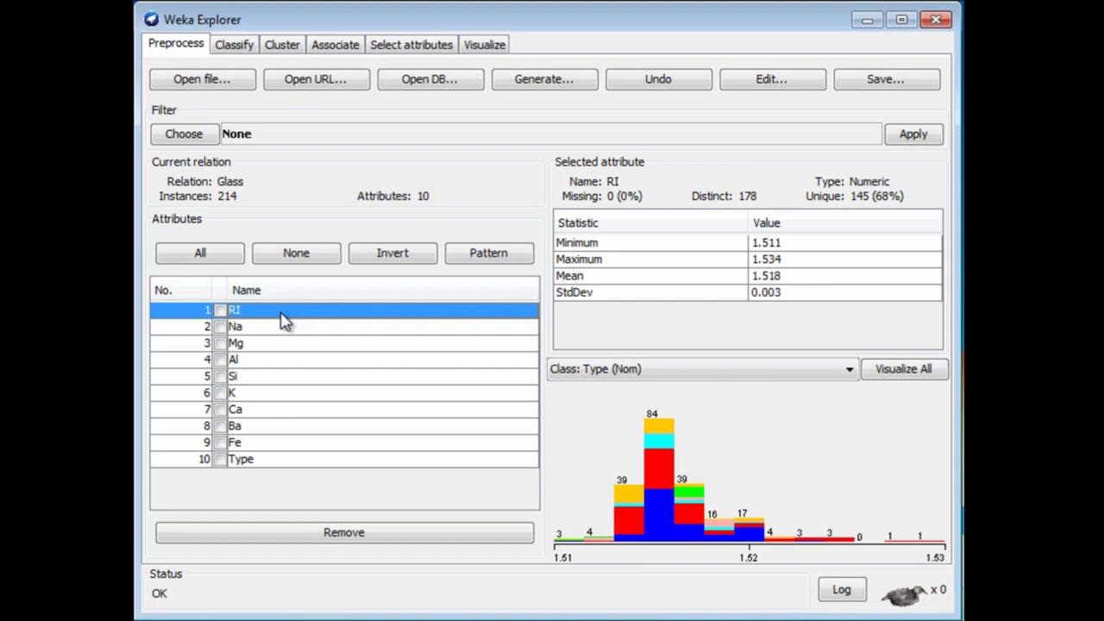
mouse_move(262, 348)
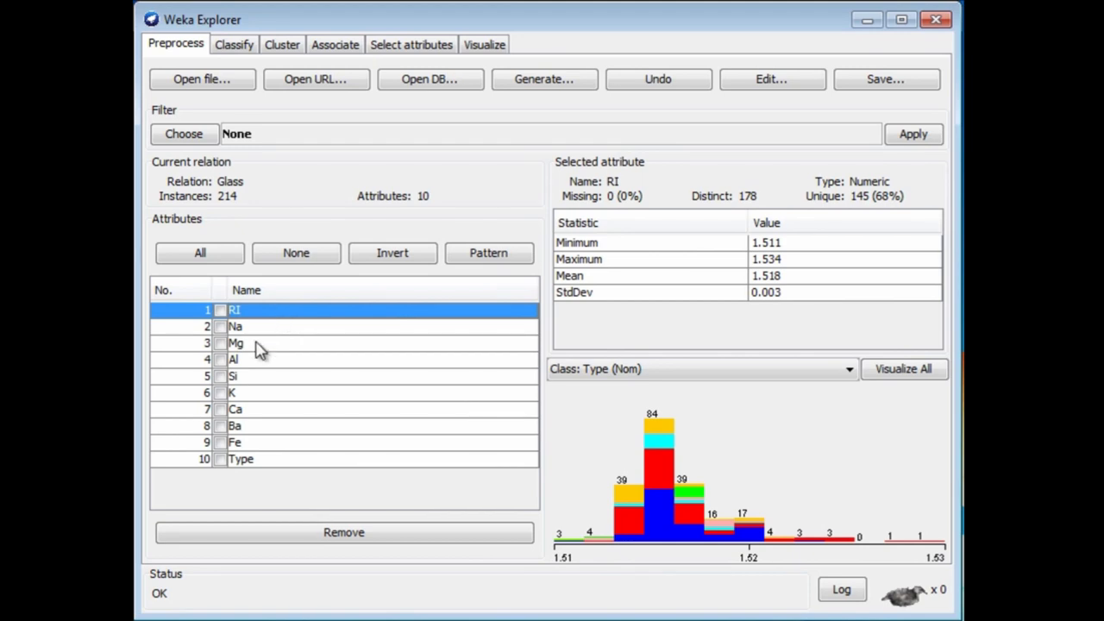
mouse_move(832, 249)
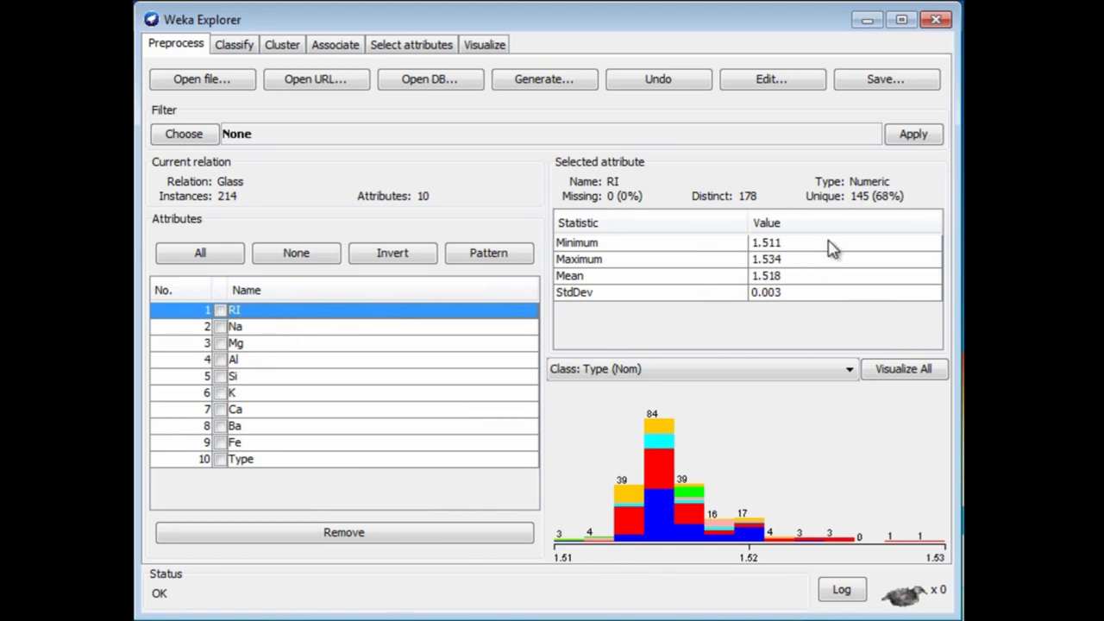
mouse_move(838, 271)
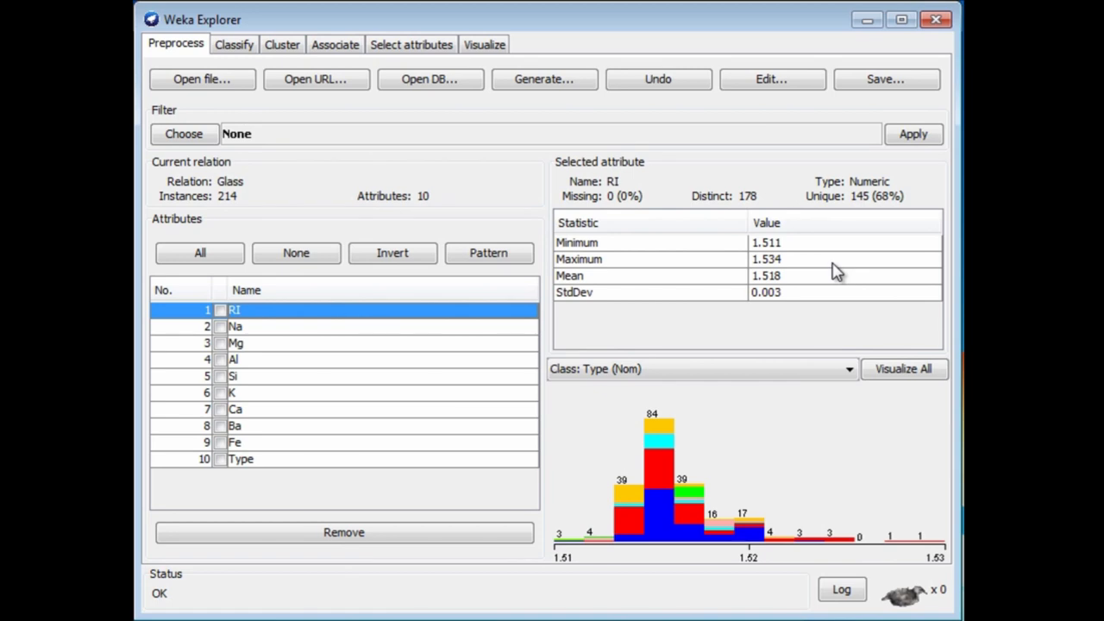
mouse_move(348, 376)
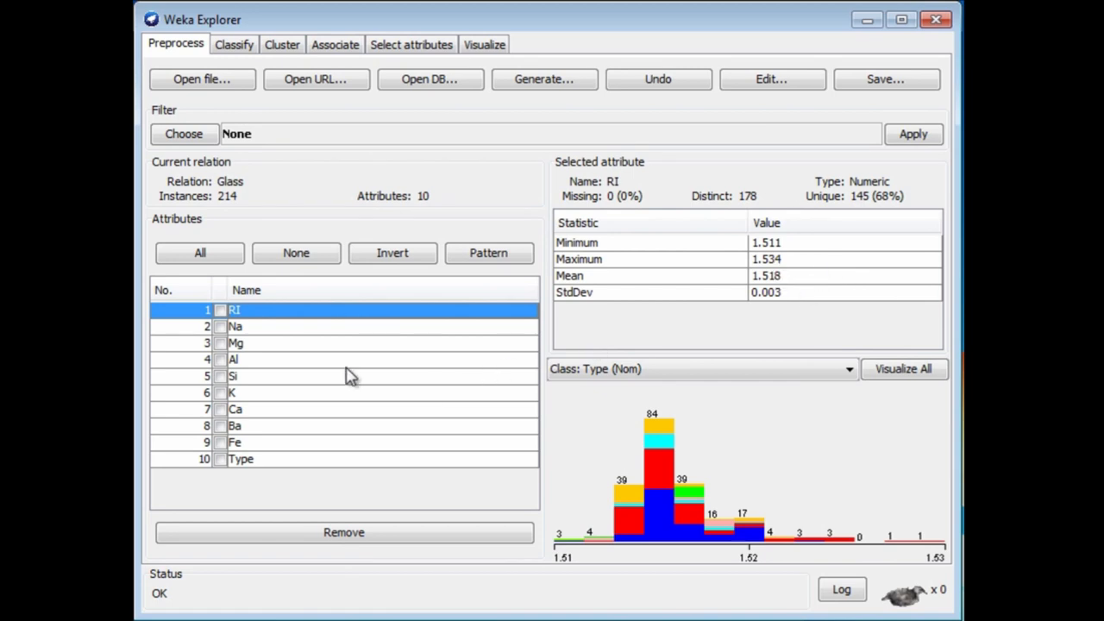
Step: Review min, max, mean and standard deviation for Na, Mg and Si (Si mean 72.651)
click(259, 326)
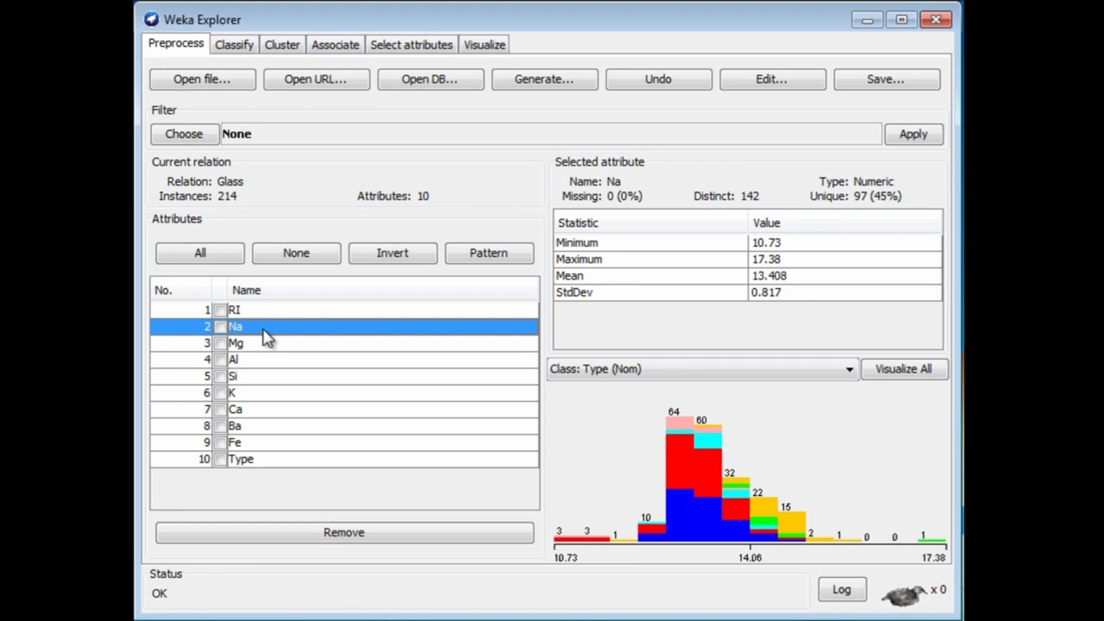
mouse_move(269, 337)
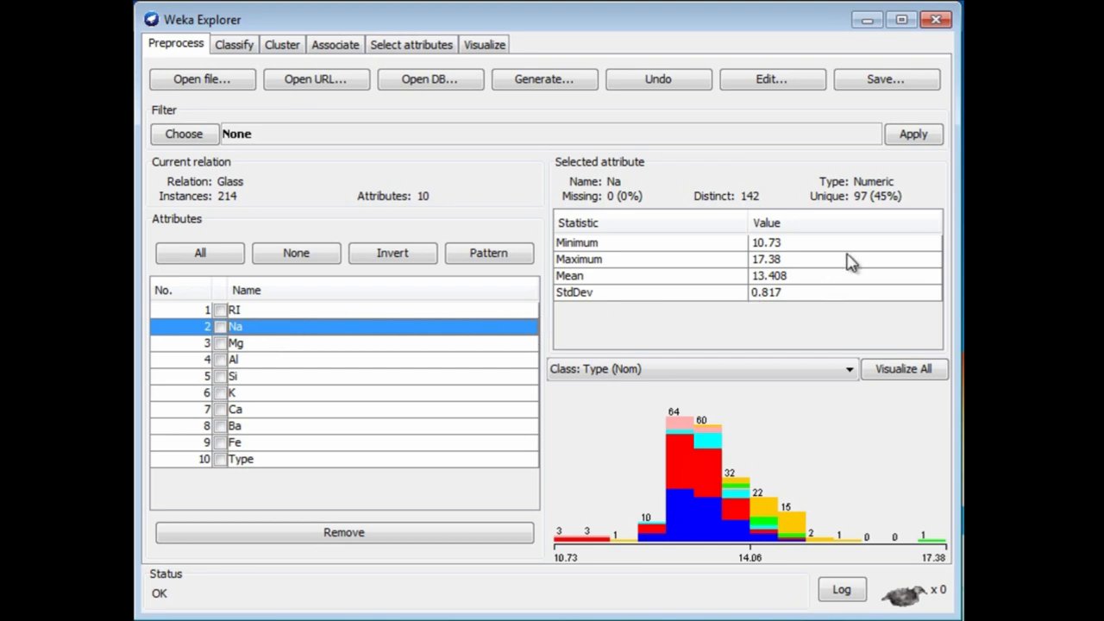
mouse_move(831, 252)
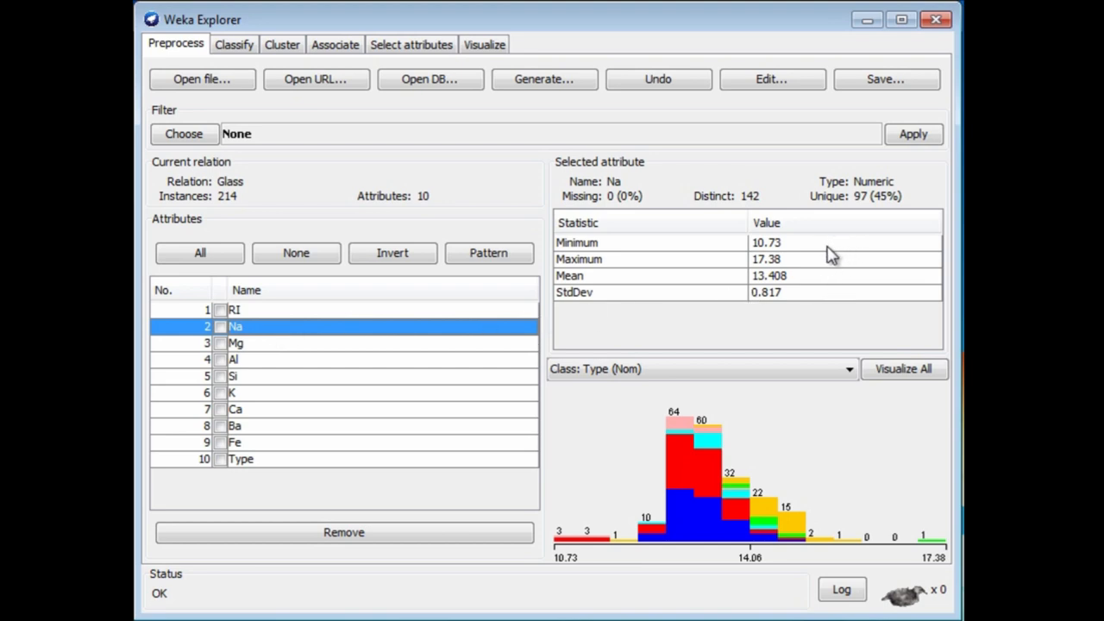
mouse_move(387, 352)
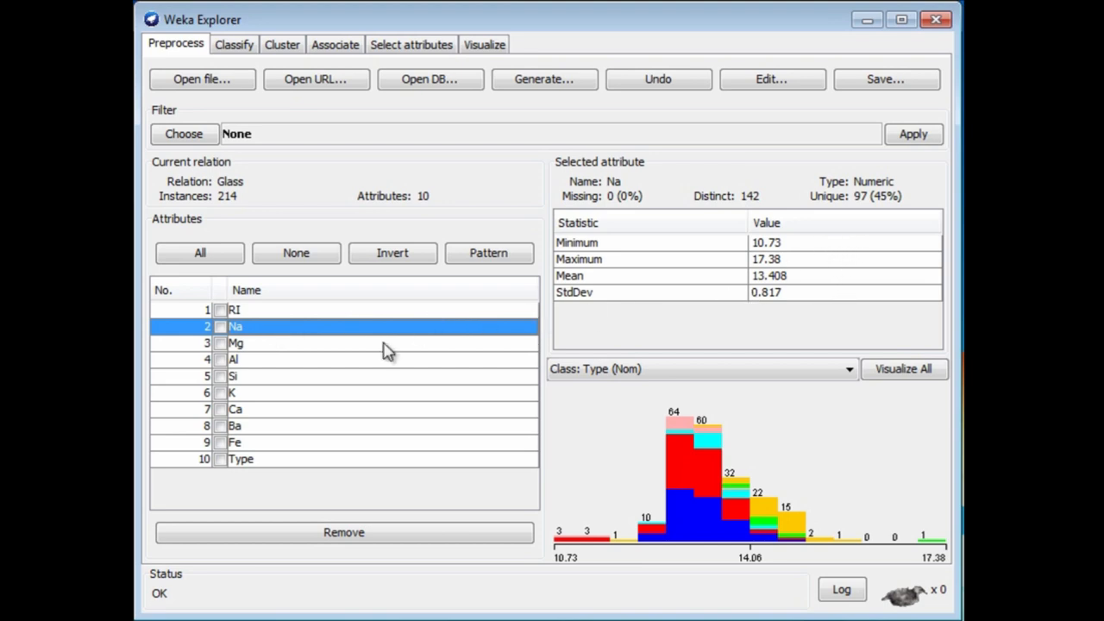
click(258, 343)
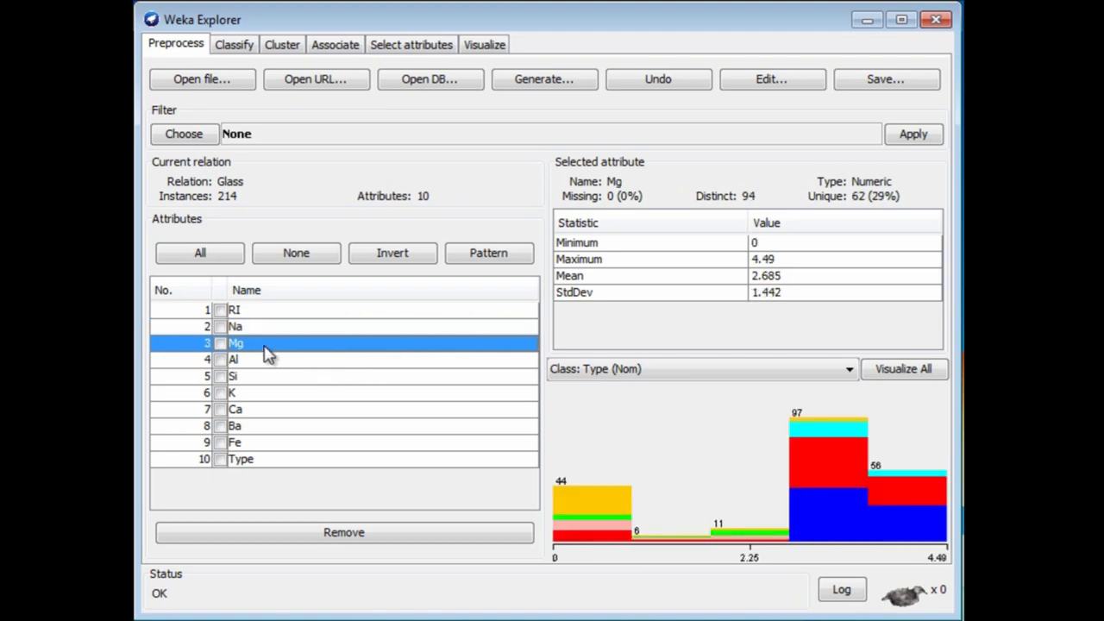
mouse_move(273, 376)
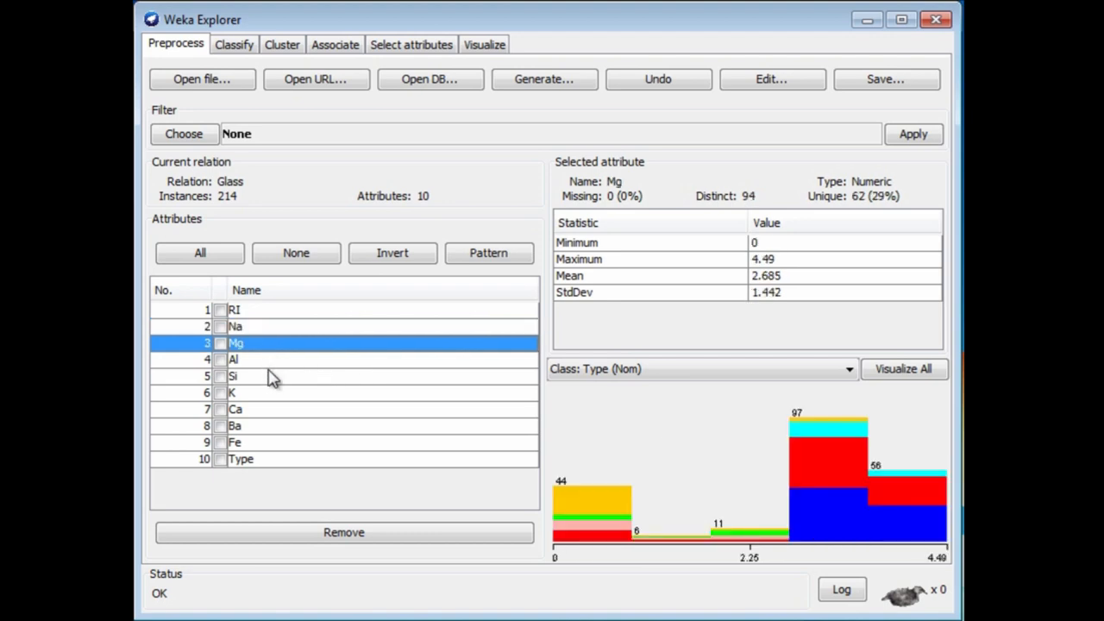
mouse_move(273, 409)
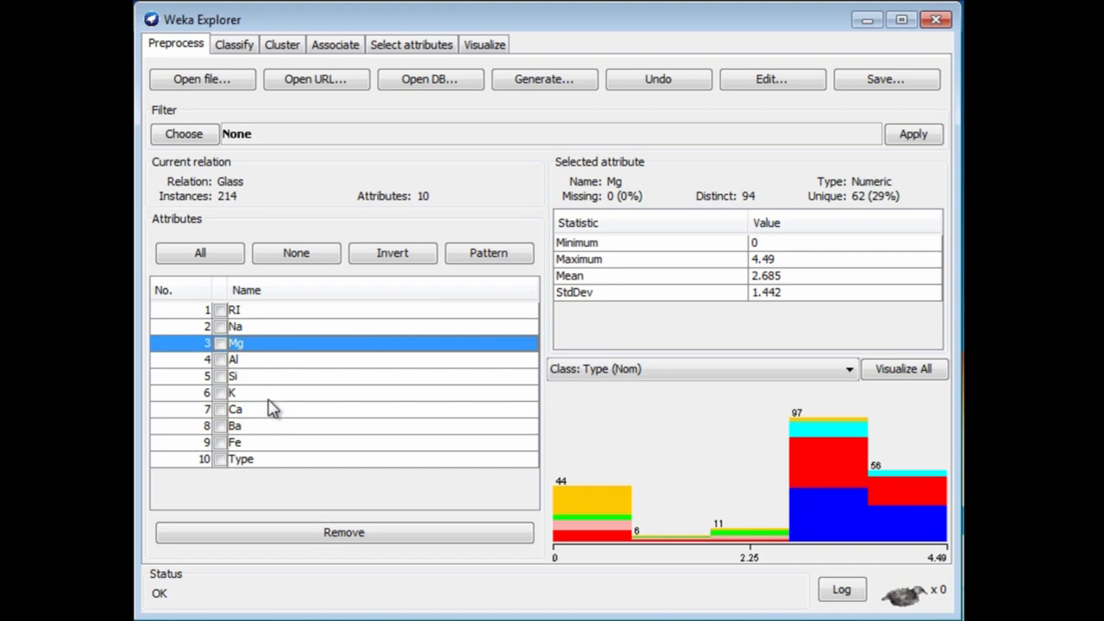
click(242, 376)
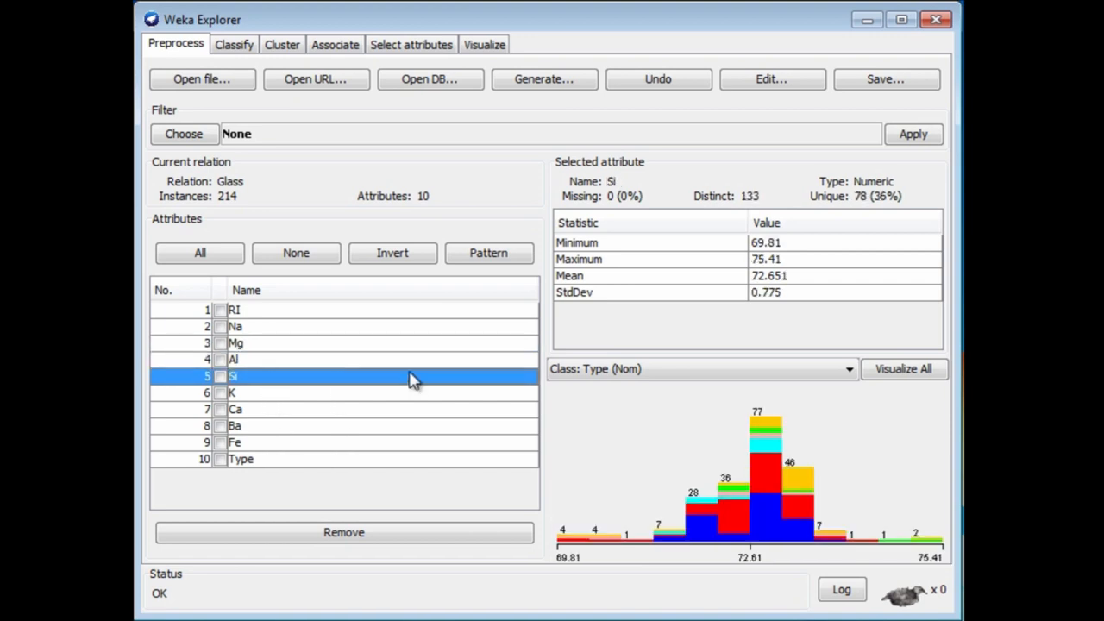
mouse_move(876, 259)
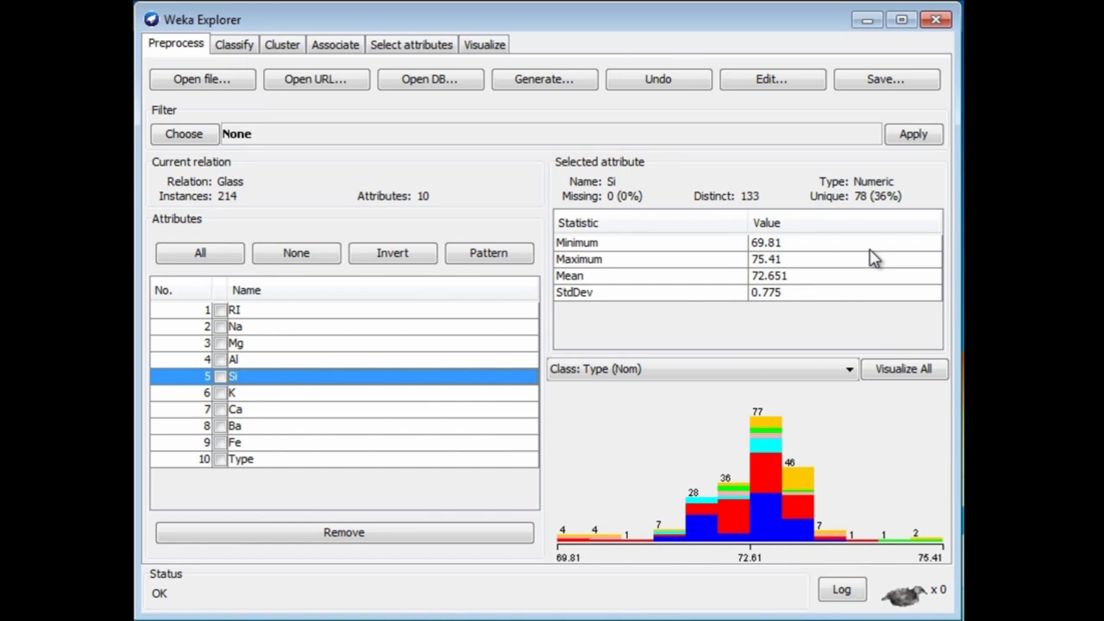
mouse_move(804, 250)
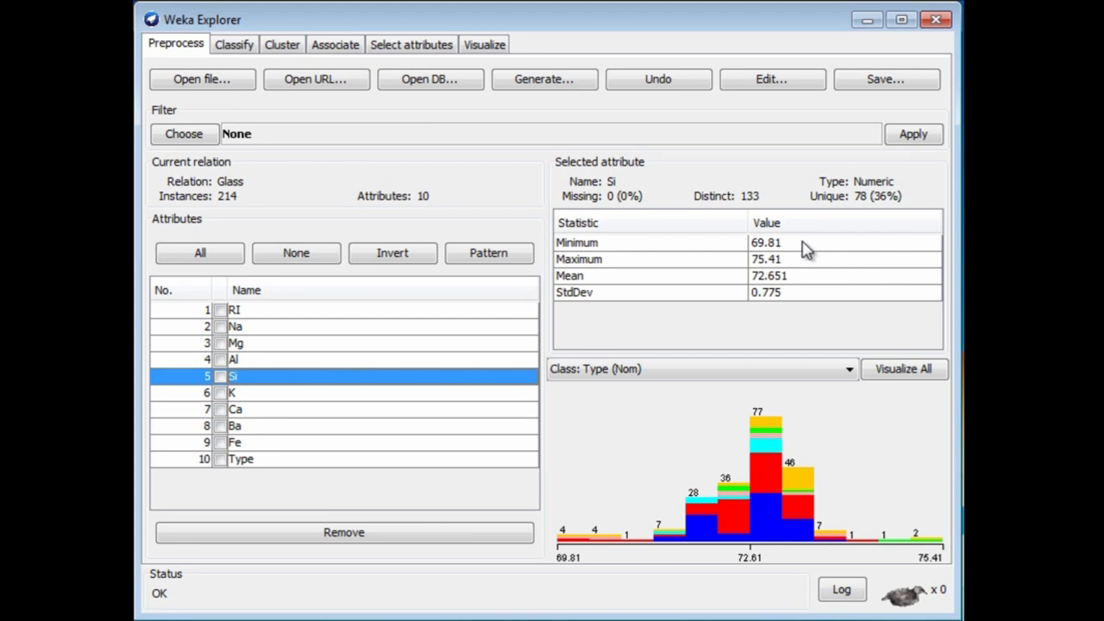
mouse_move(783, 250)
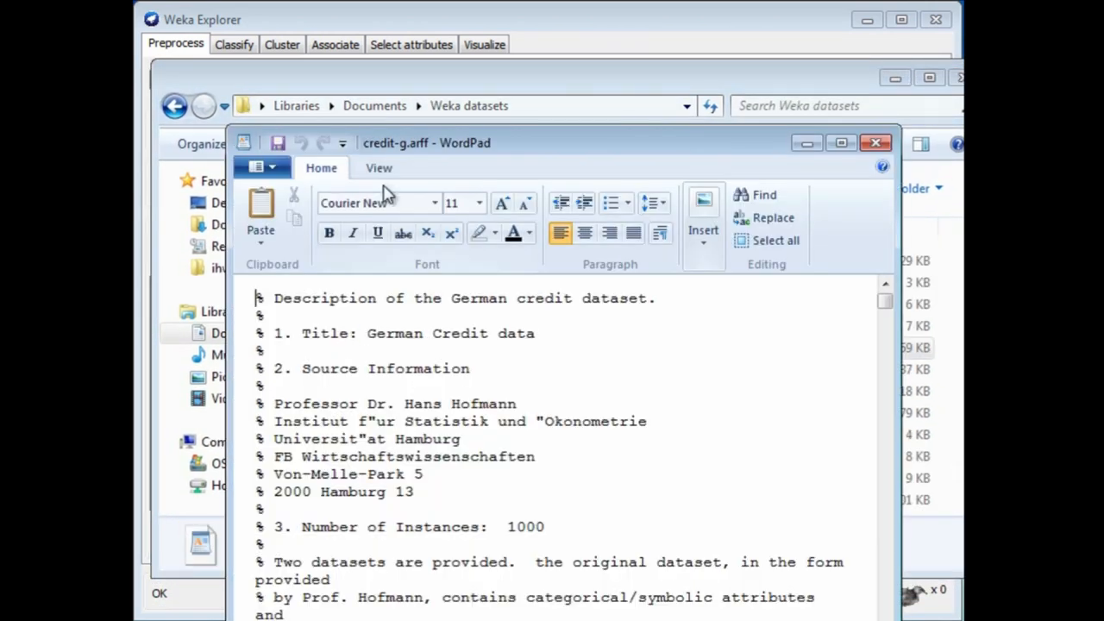
Step: Close credit-g.arff and open glass.arff in WordPad from the Weka datasets folder
click(876, 142)
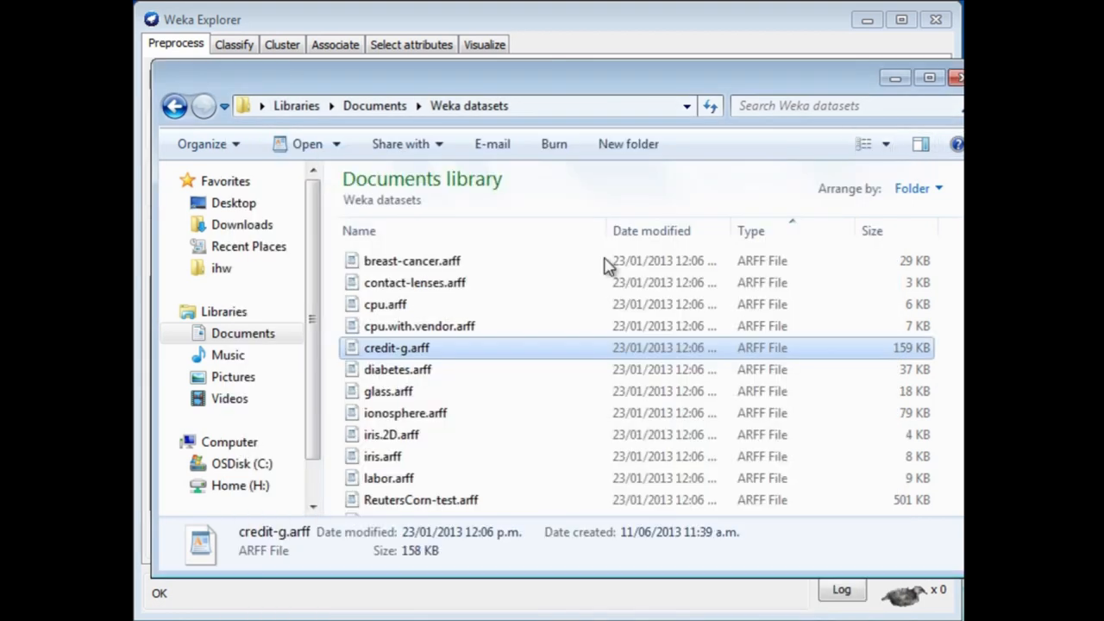
click(406, 412)
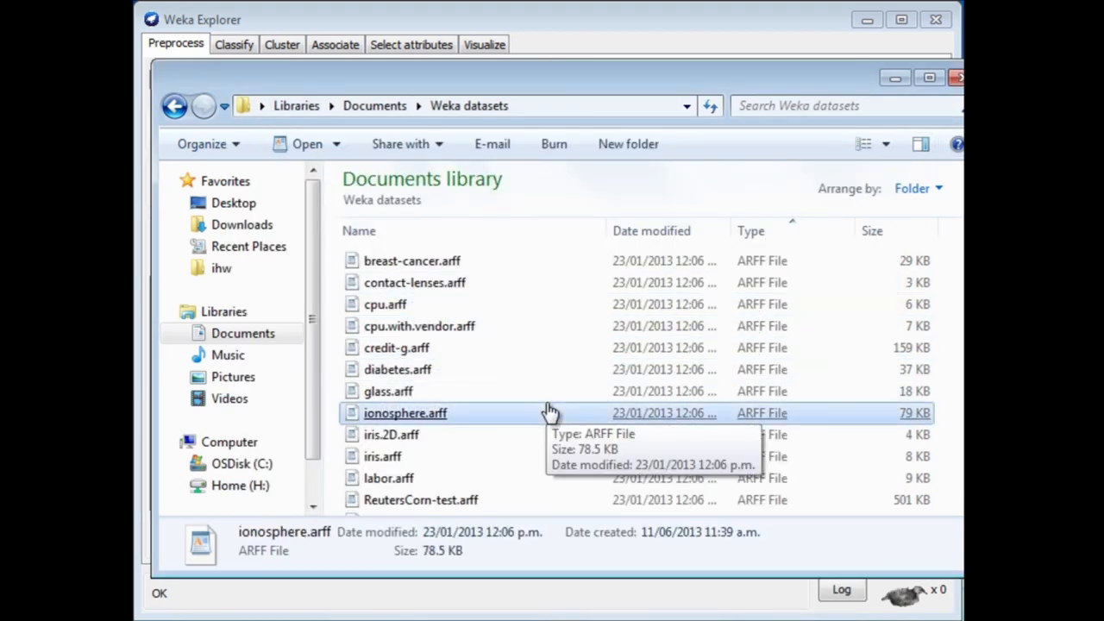
click(388, 376)
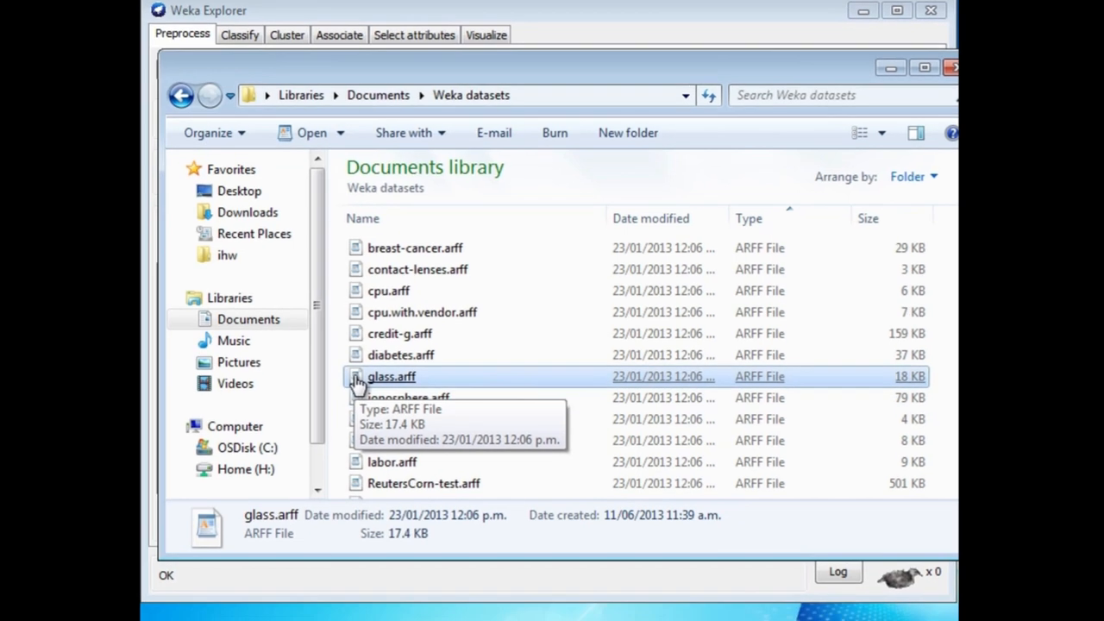
double_click(390, 376)
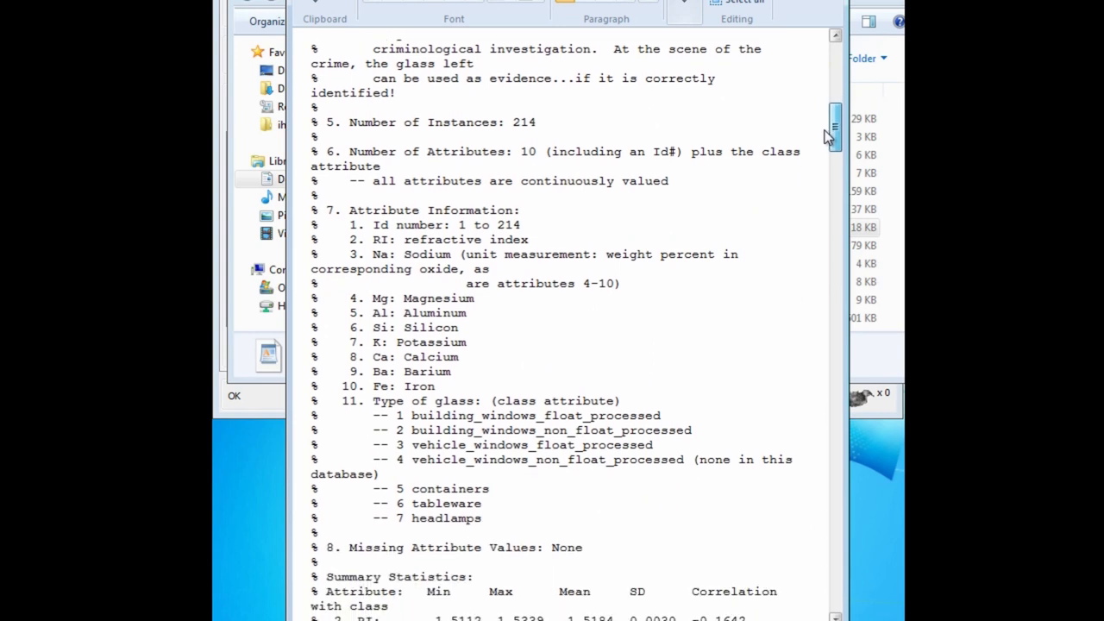
Step: Scroll through glass.arff's summary statistics down to the class distribution section
scroll(down, 3)
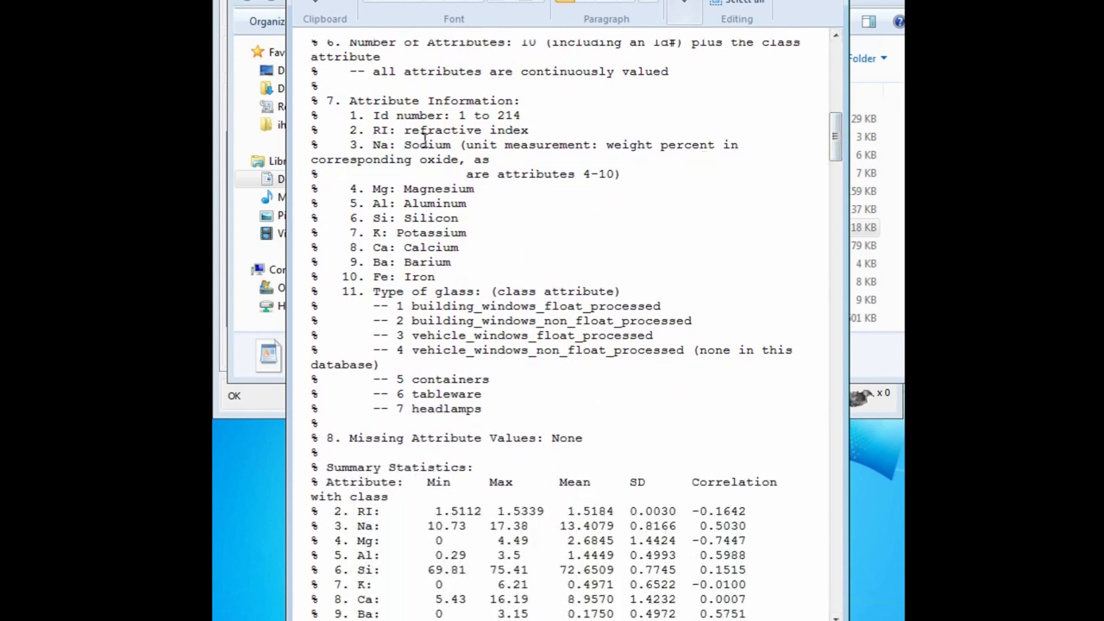
mouse_move(426, 194)
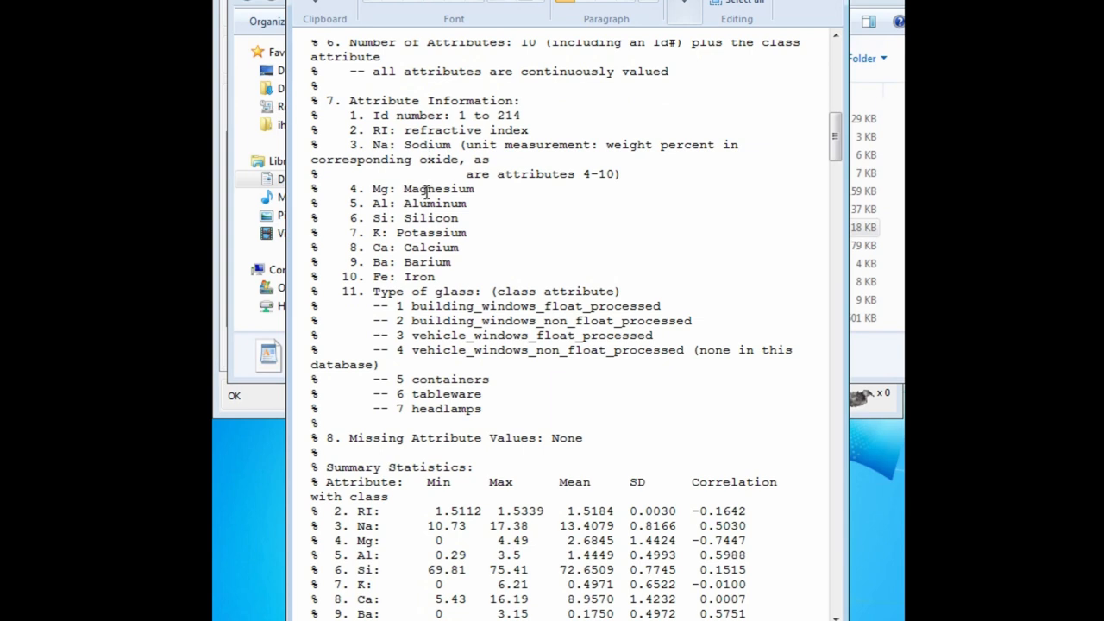
mouse_move(569, 249)
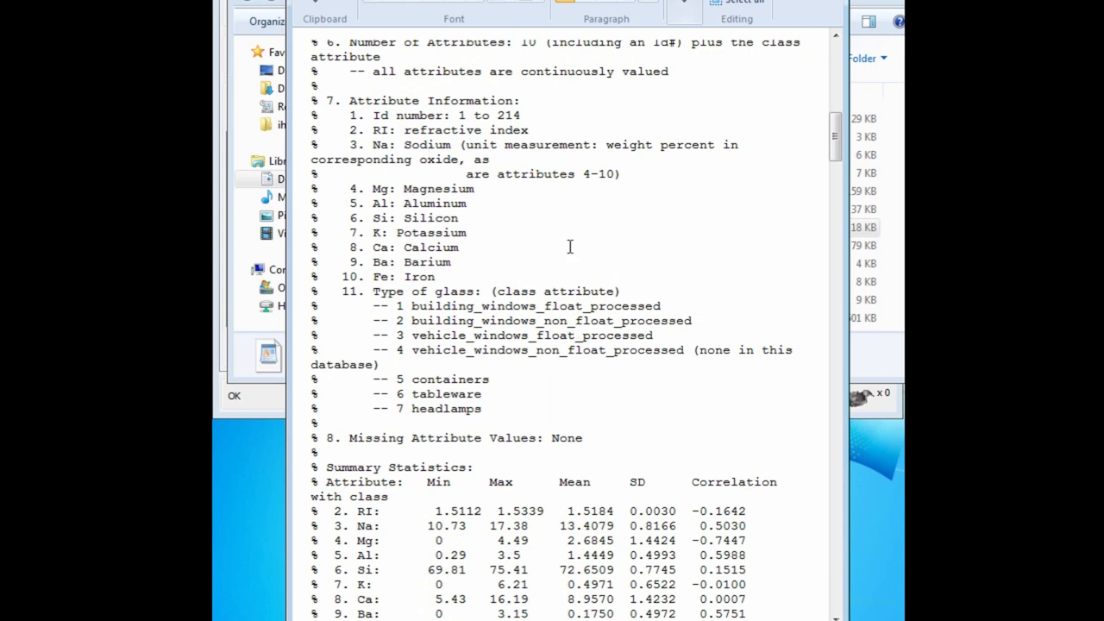
mouse_move(511, 321)
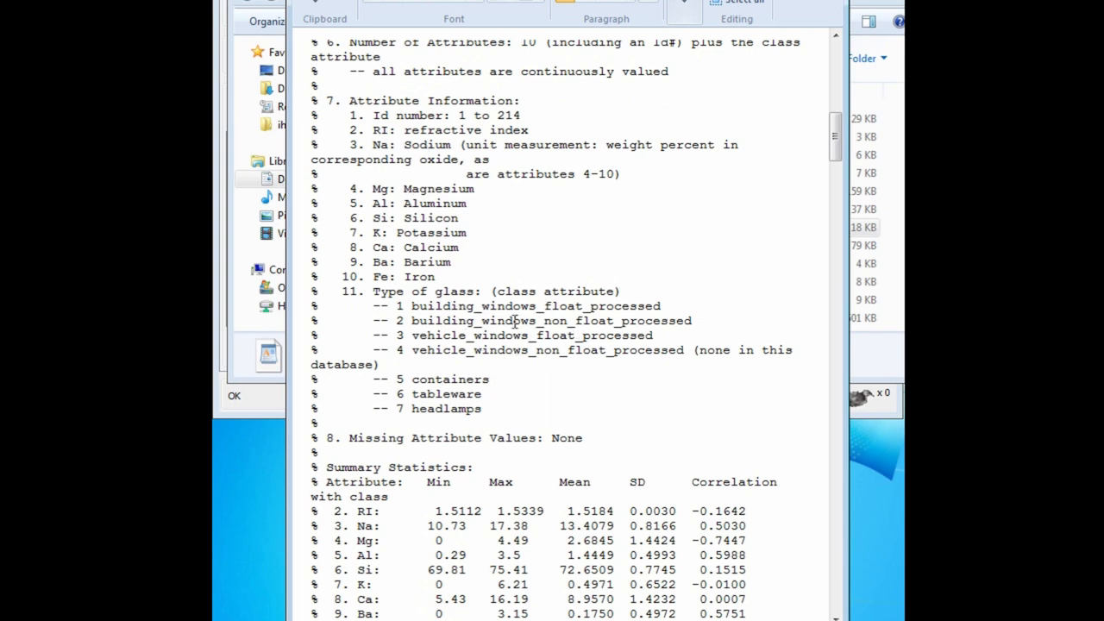
mouse_move(790, 281)
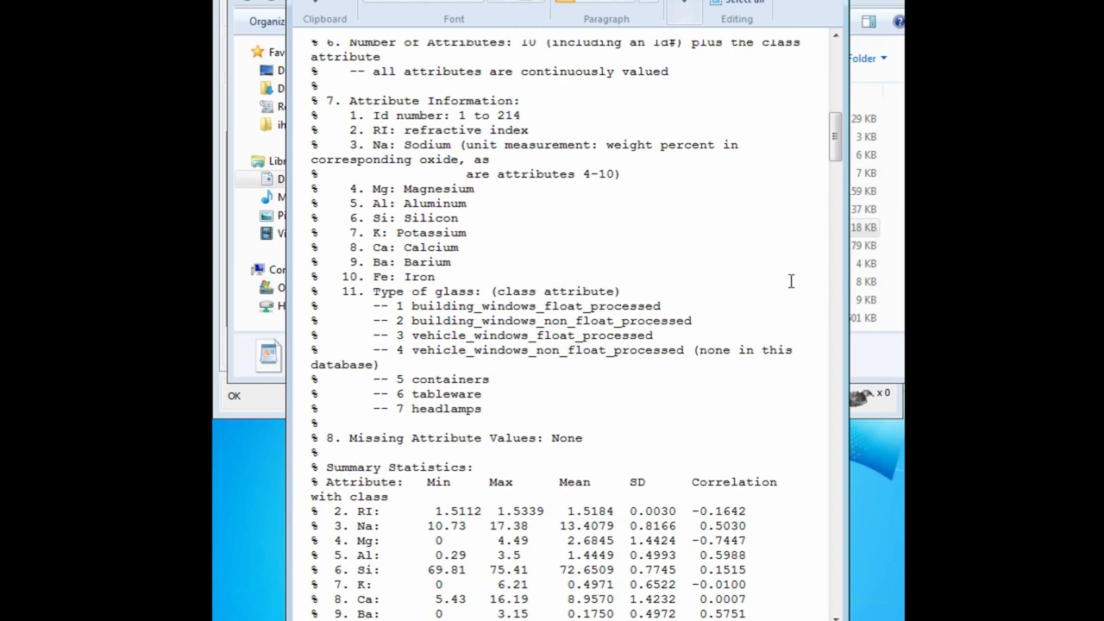
mouse_move(731, 243)
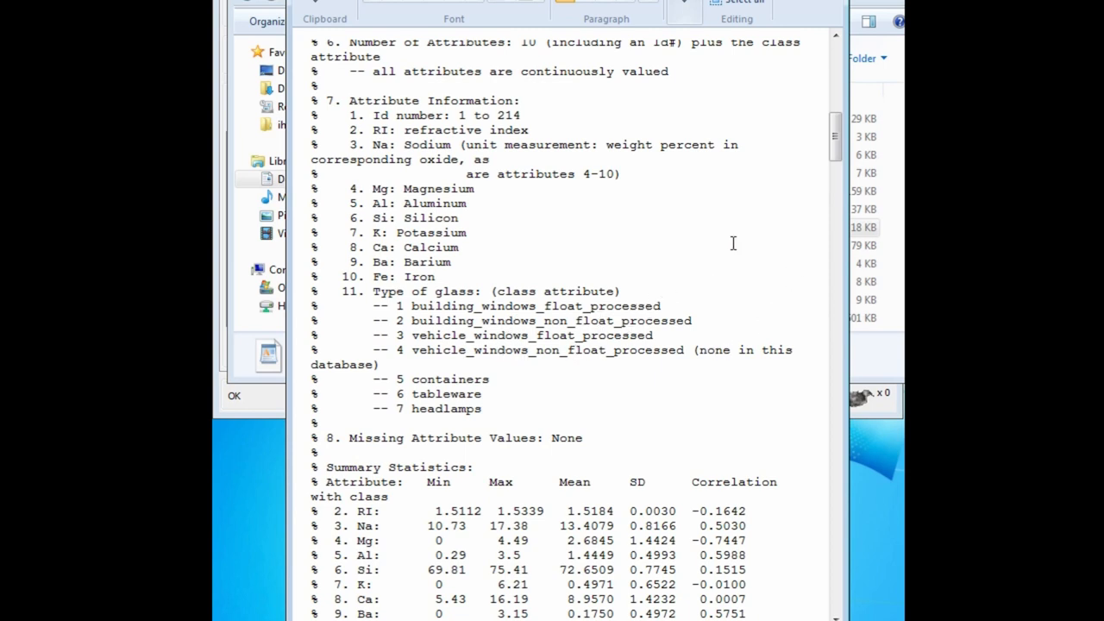
mouse_move(835, 138)
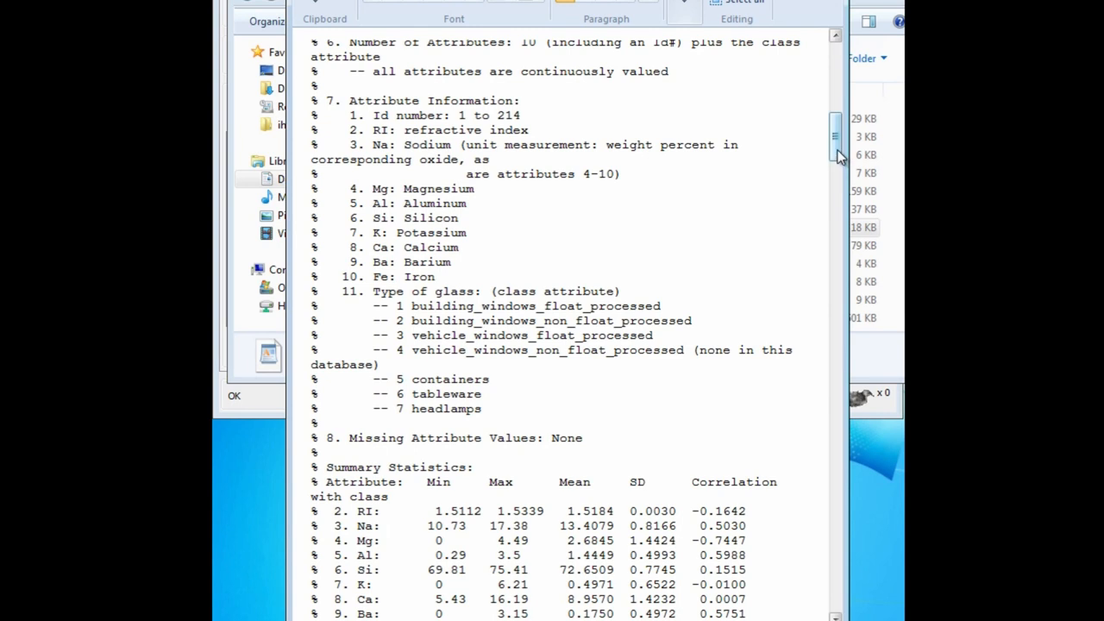
scroll(down, 3)
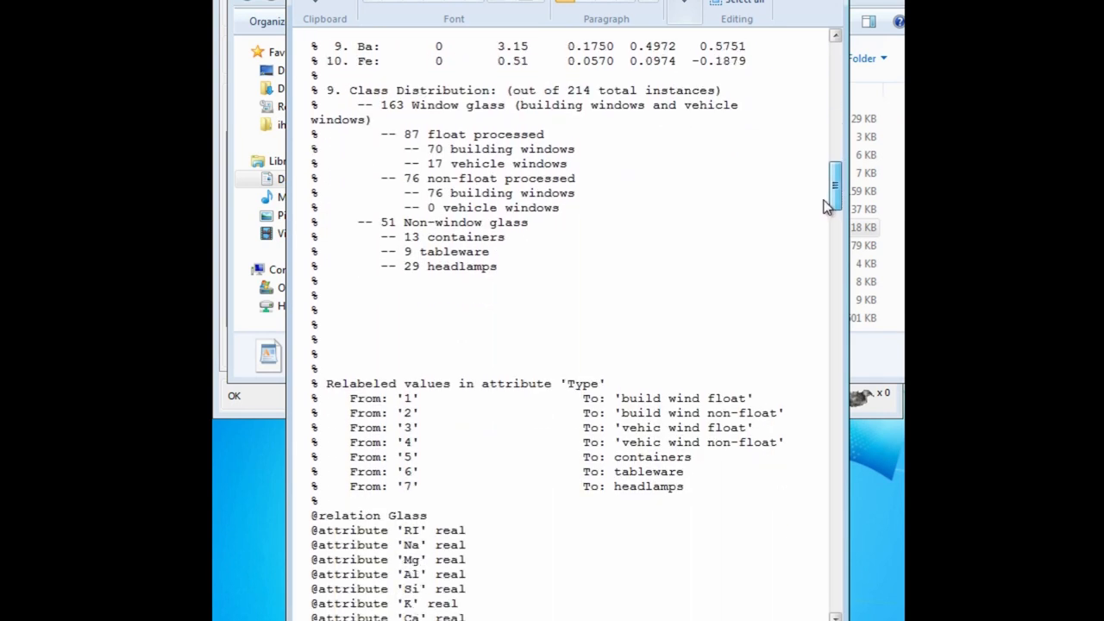
scroll(down, 3)
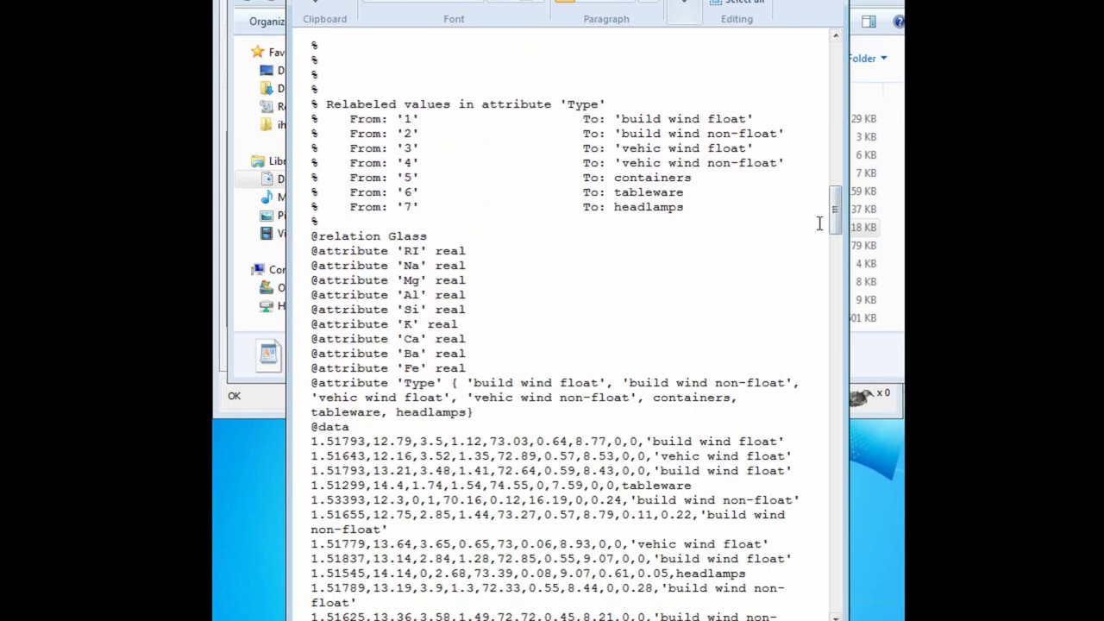
mouse_move(538, 226)
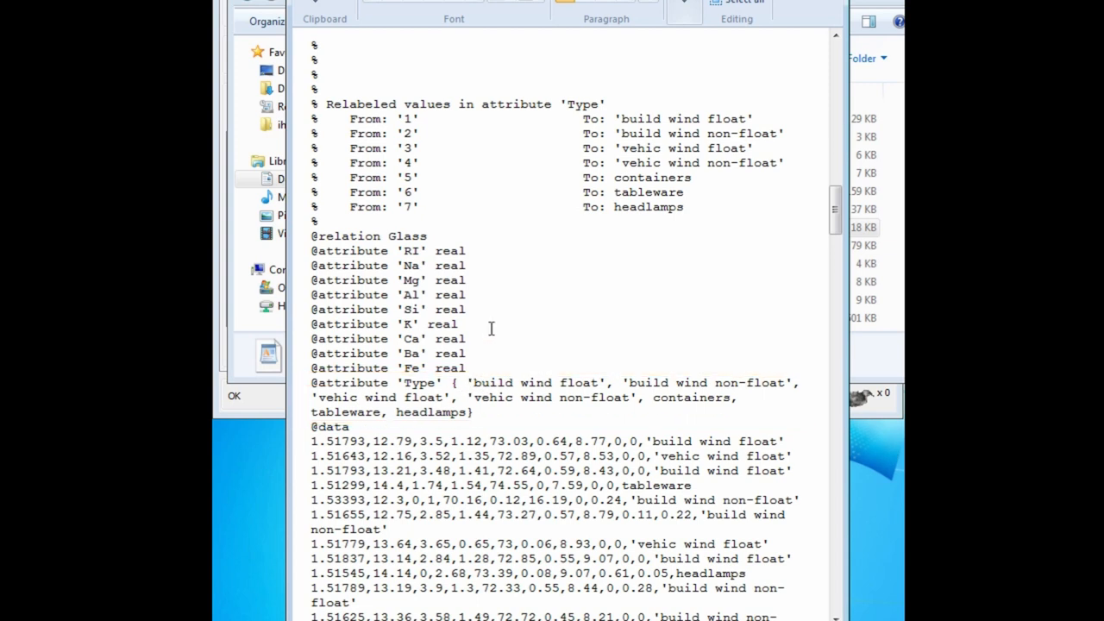
mouse_move(358, 427)
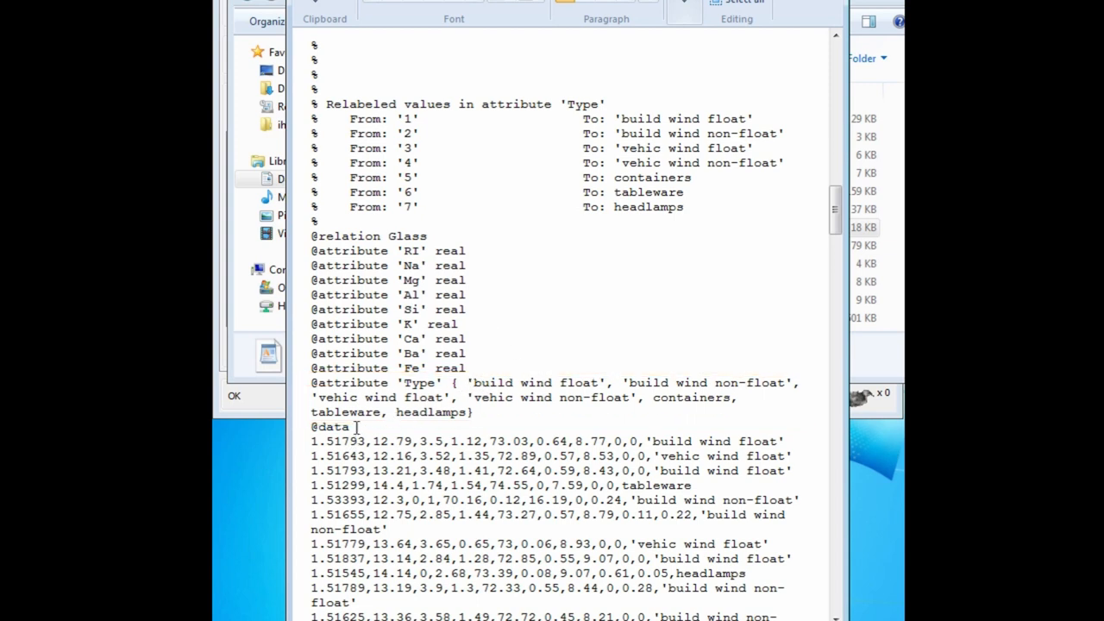
mouse_move(376, 436)
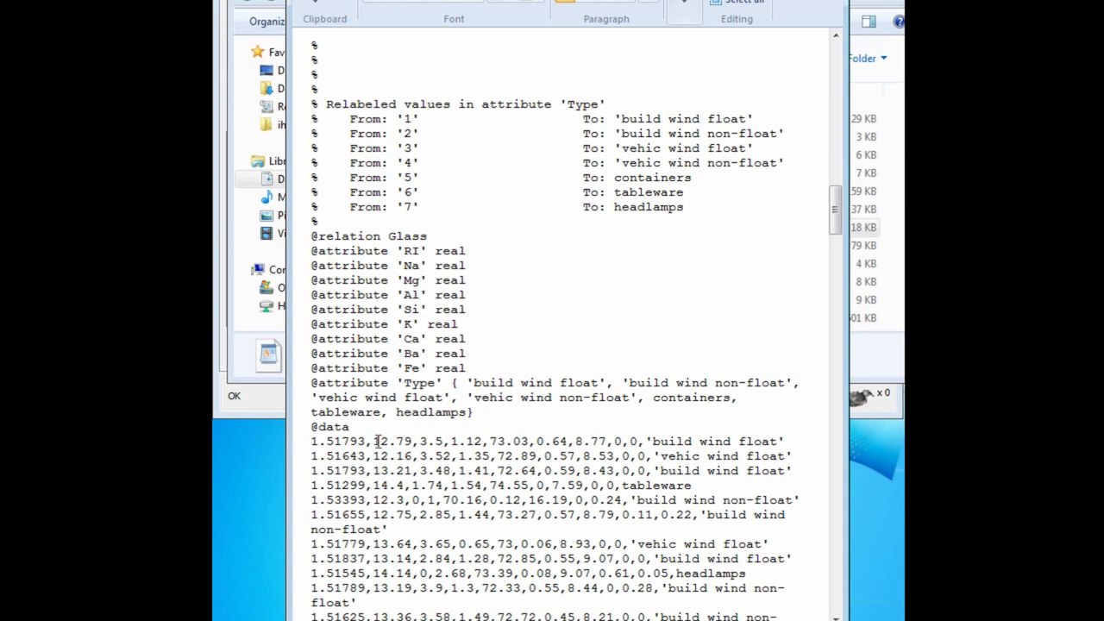
mouse_move(376, 456)
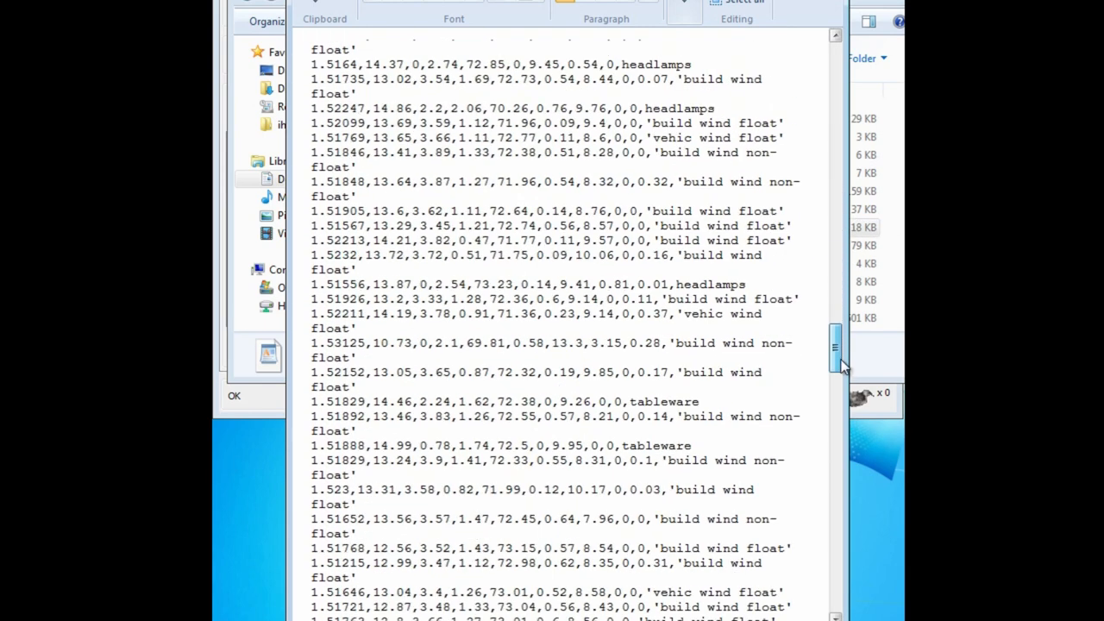
scroll(down, 3)
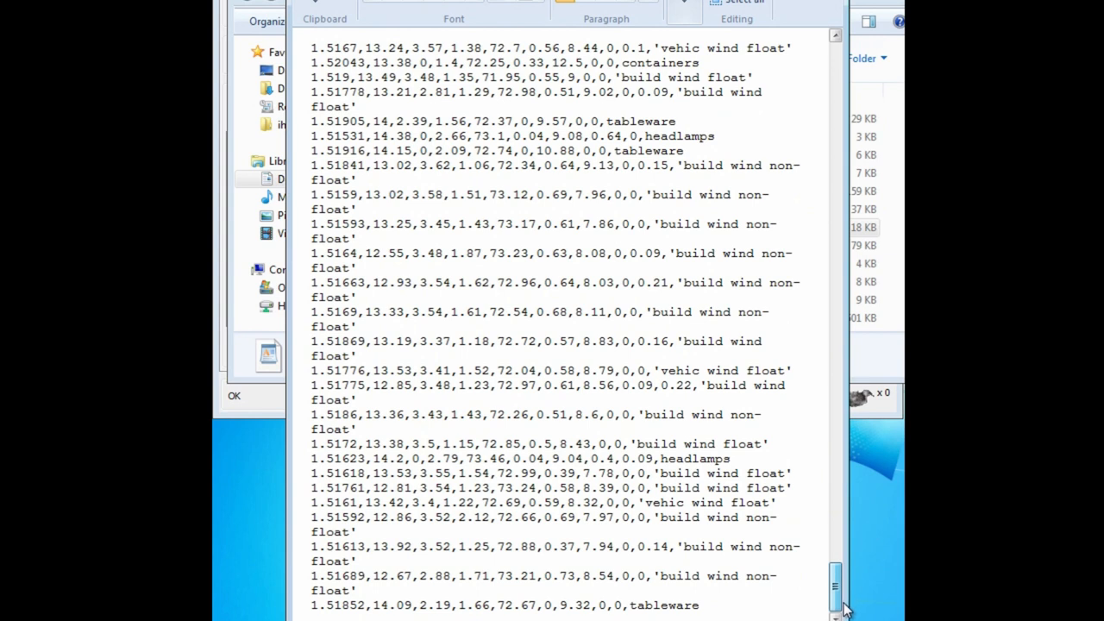
mouse_move(655, 531)
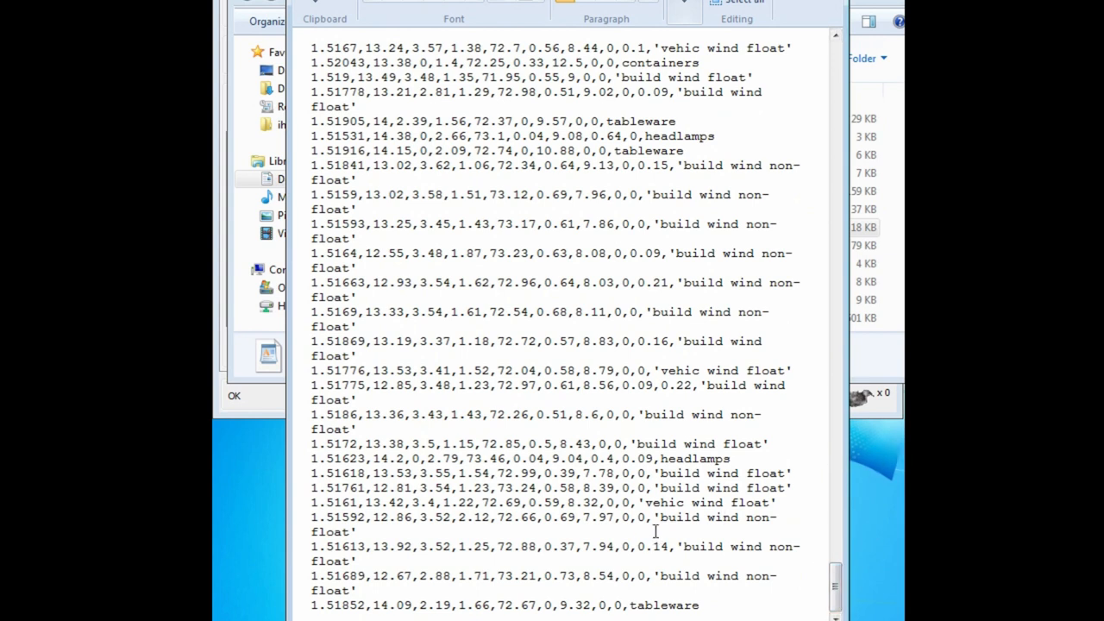
scroll(up, 3)
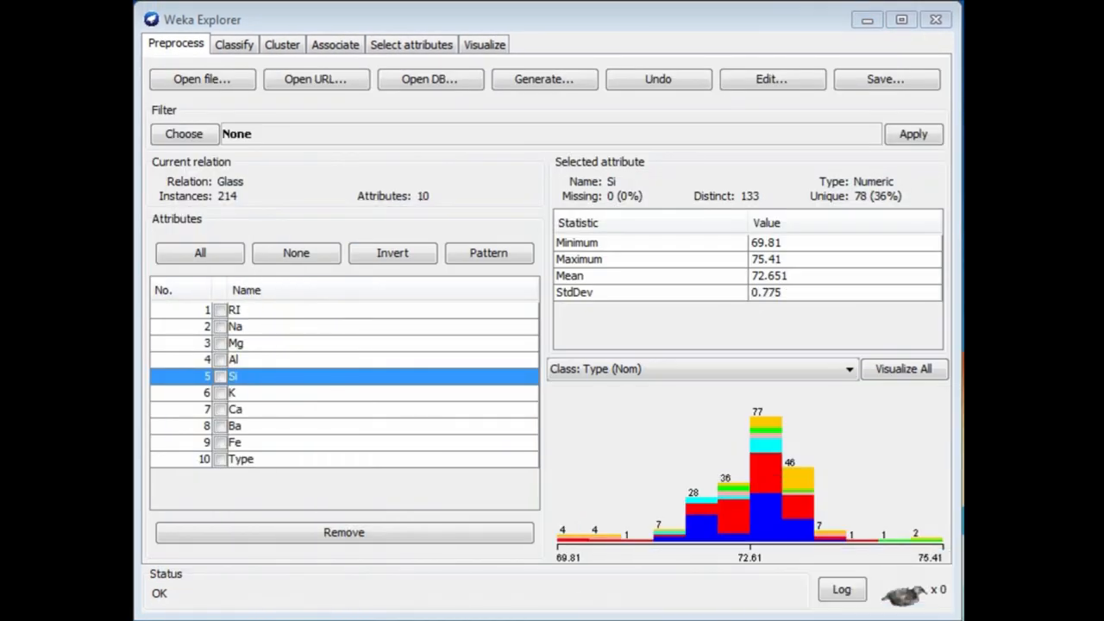
mouse_move(670, 183)
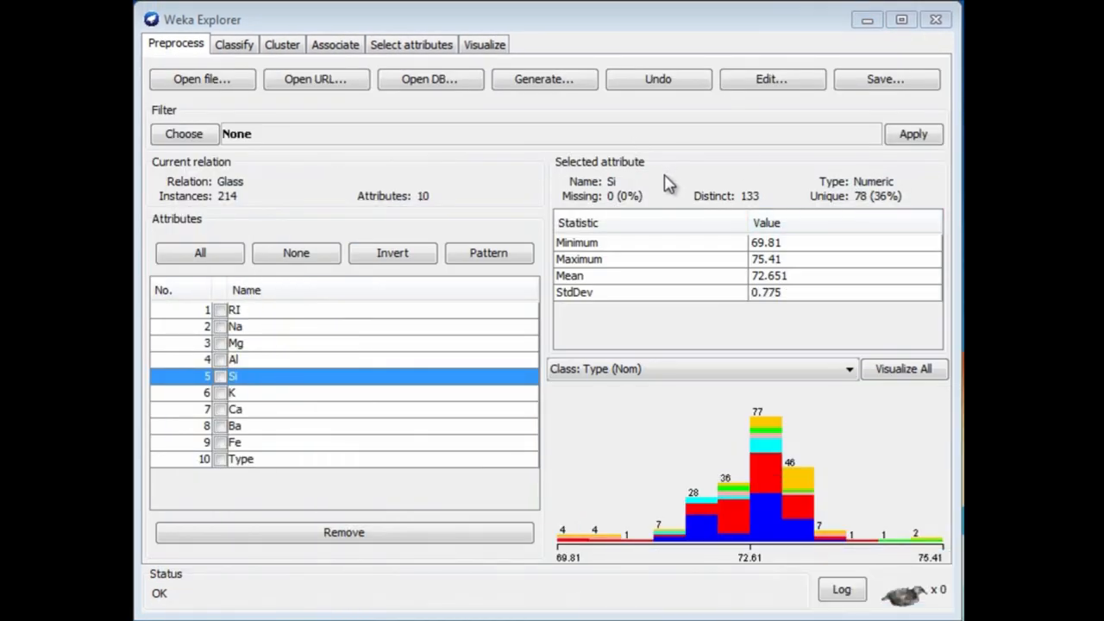
mouse_move(786, 248)
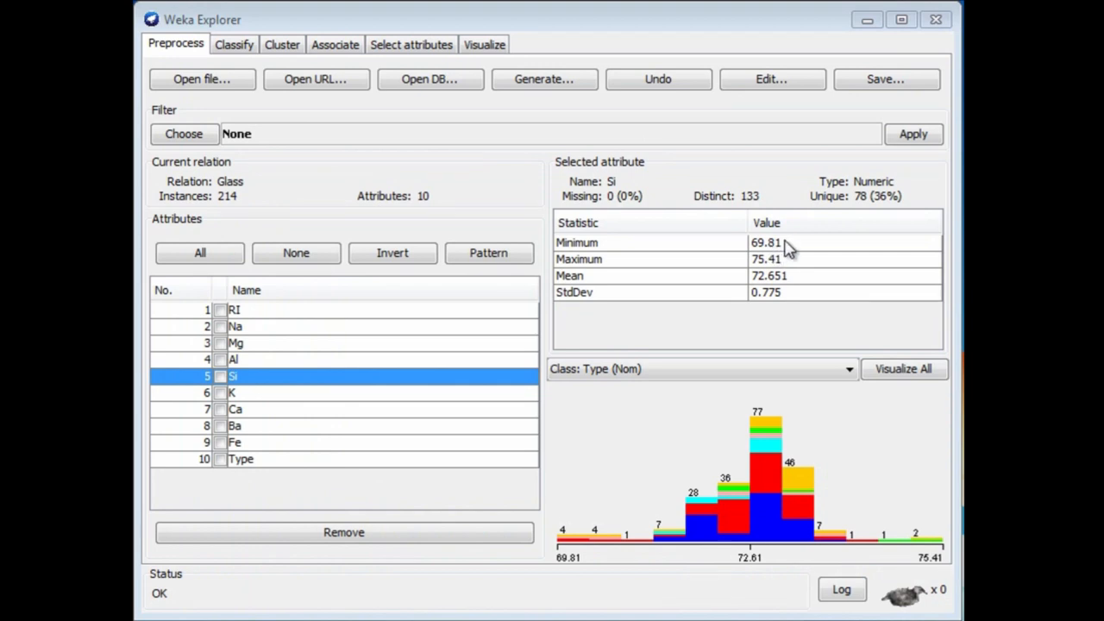
mouse_move(797, 251)
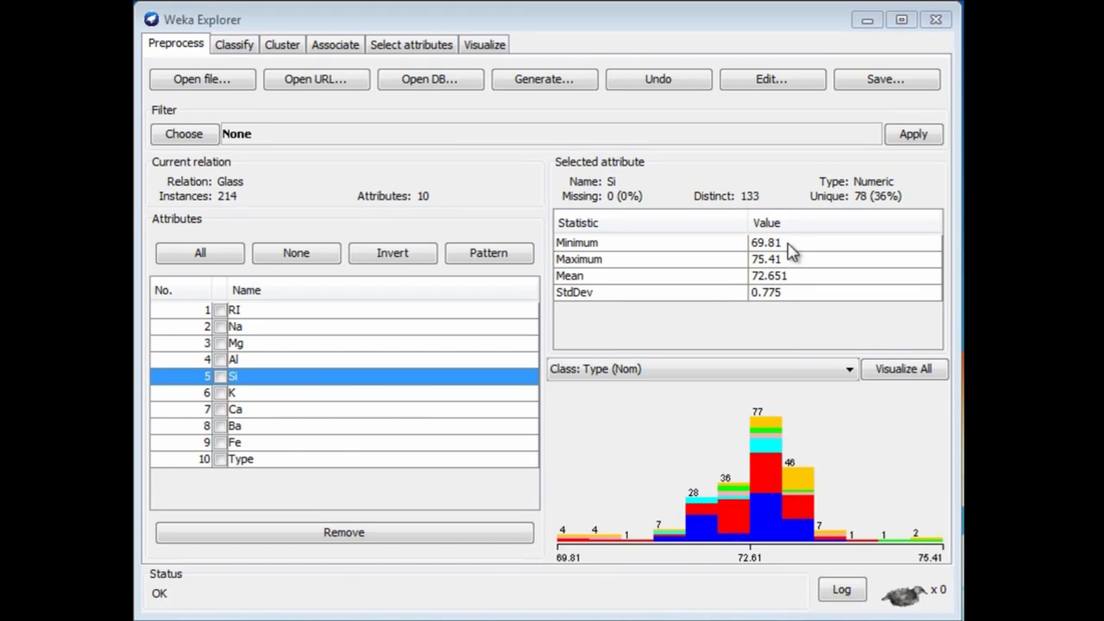
mouse_move(800, 250)
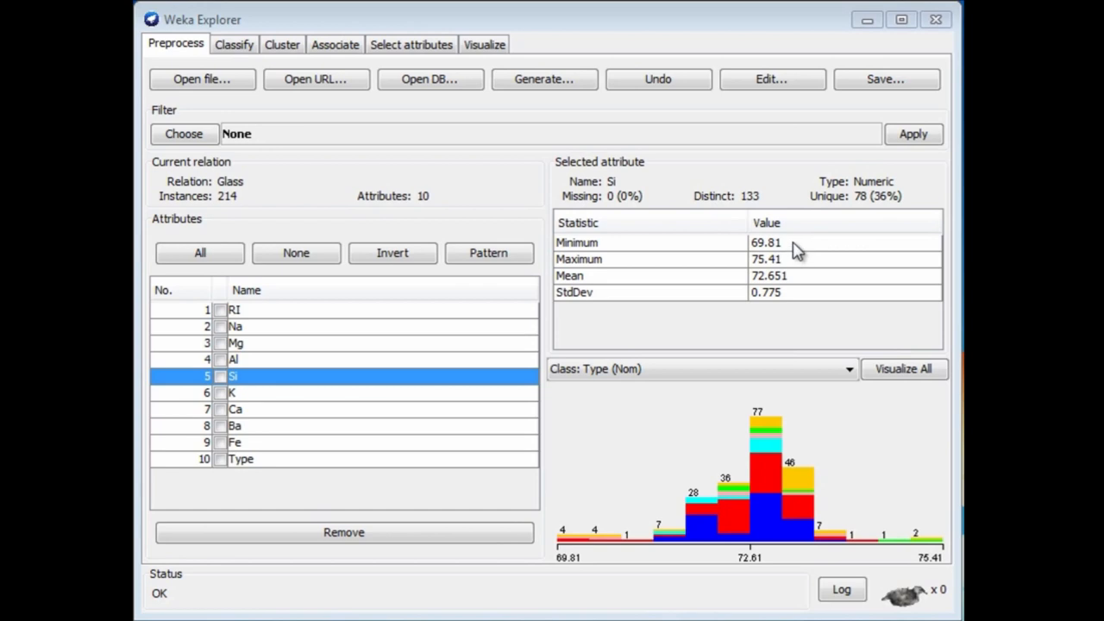
mouse_move(802, 272)
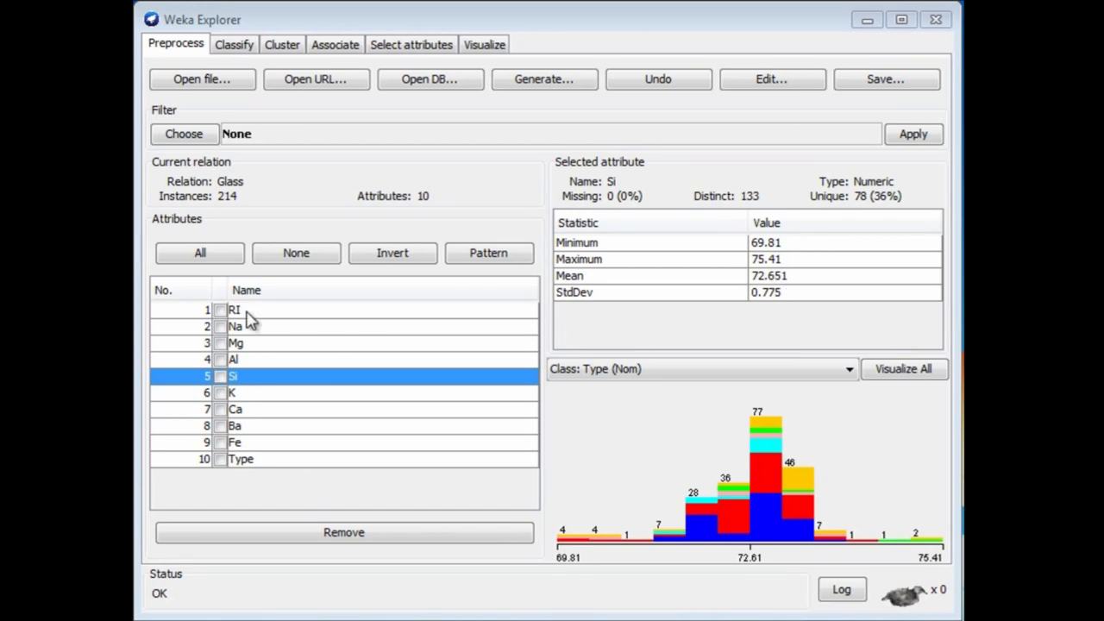
Step: Select RI, Na, Mg, Al then K to view each attribute's statistics and histogram, ending on K (mean 0.497, max 6.21)
click(250, 309)
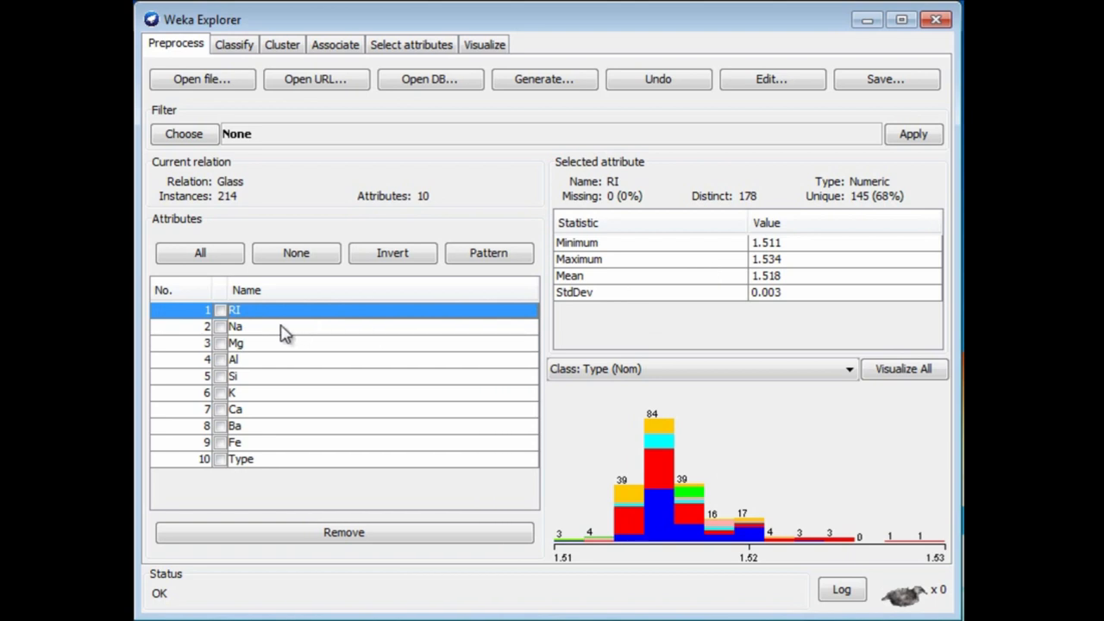
click(259, 326)
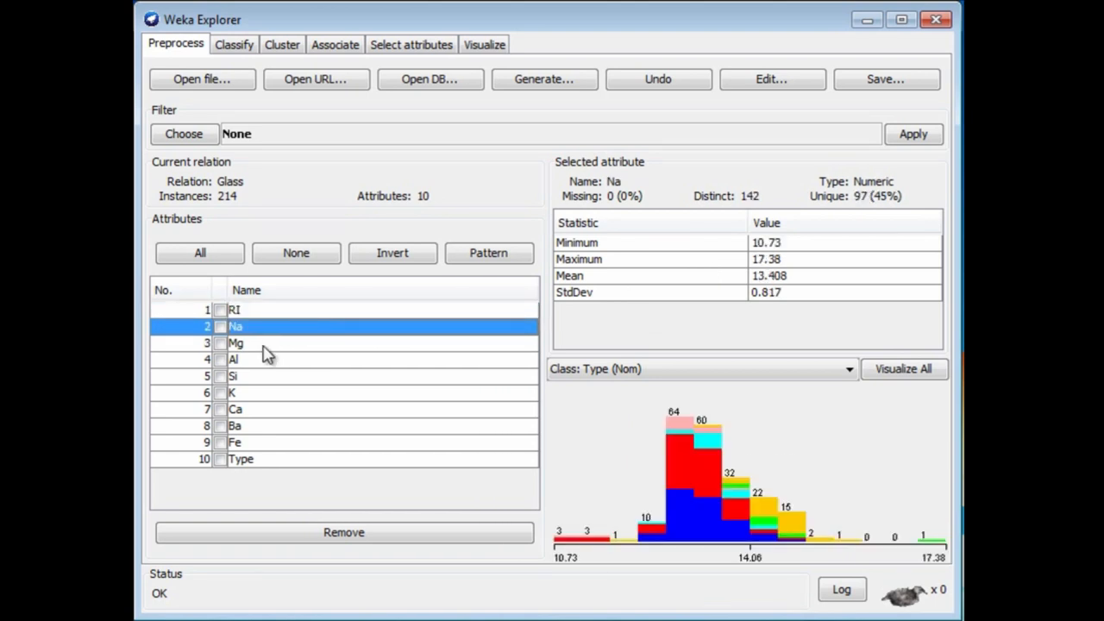
click(238, 342)
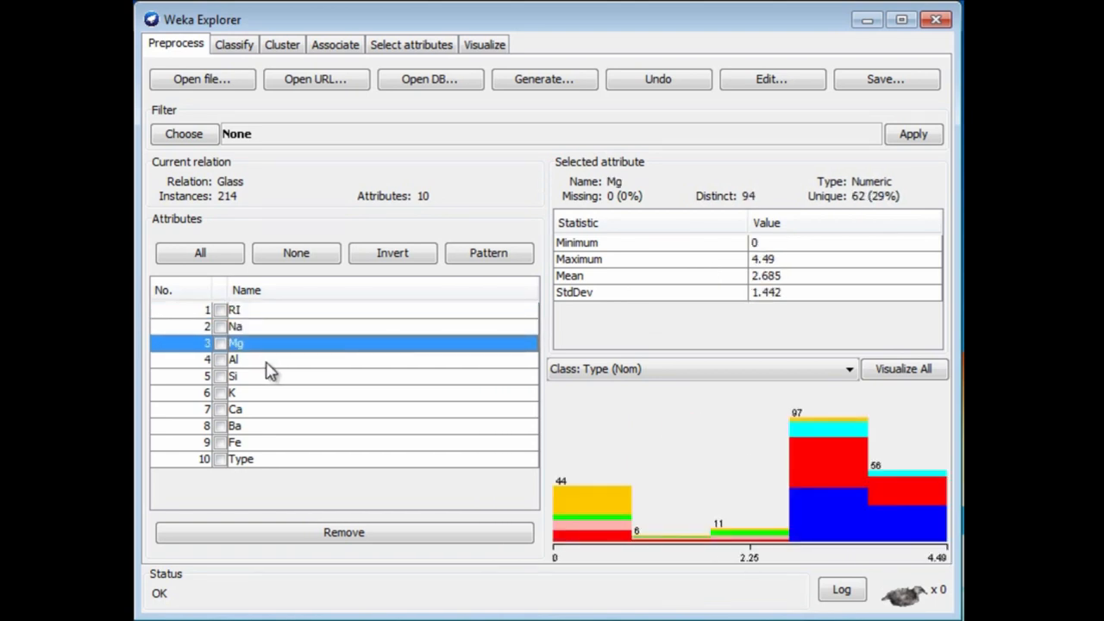
click(251, 359)
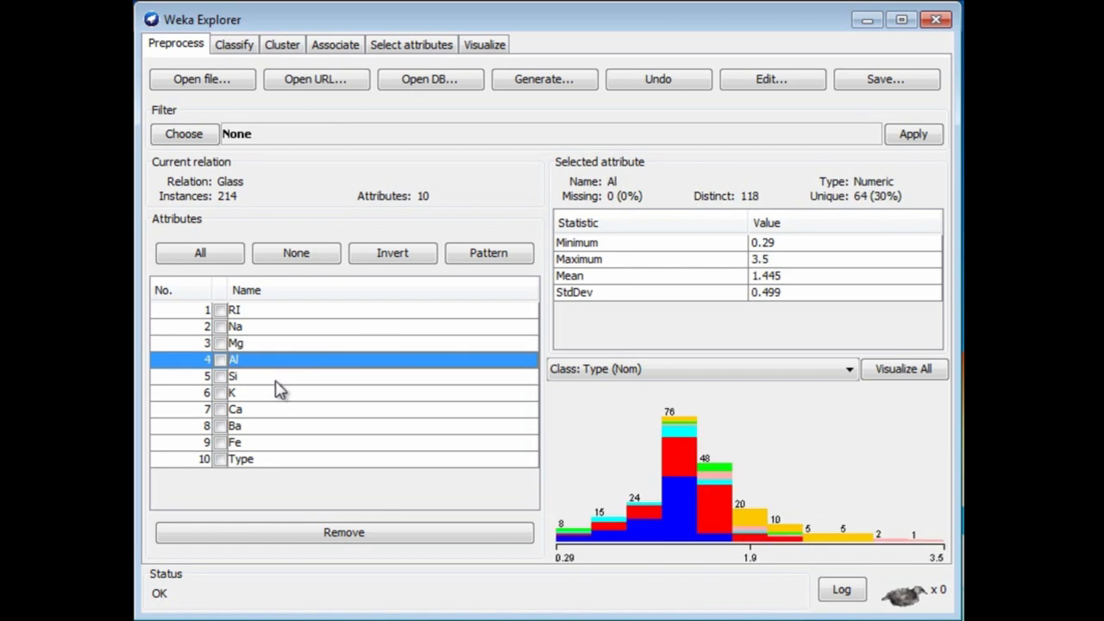
mouse_move(804, 248)
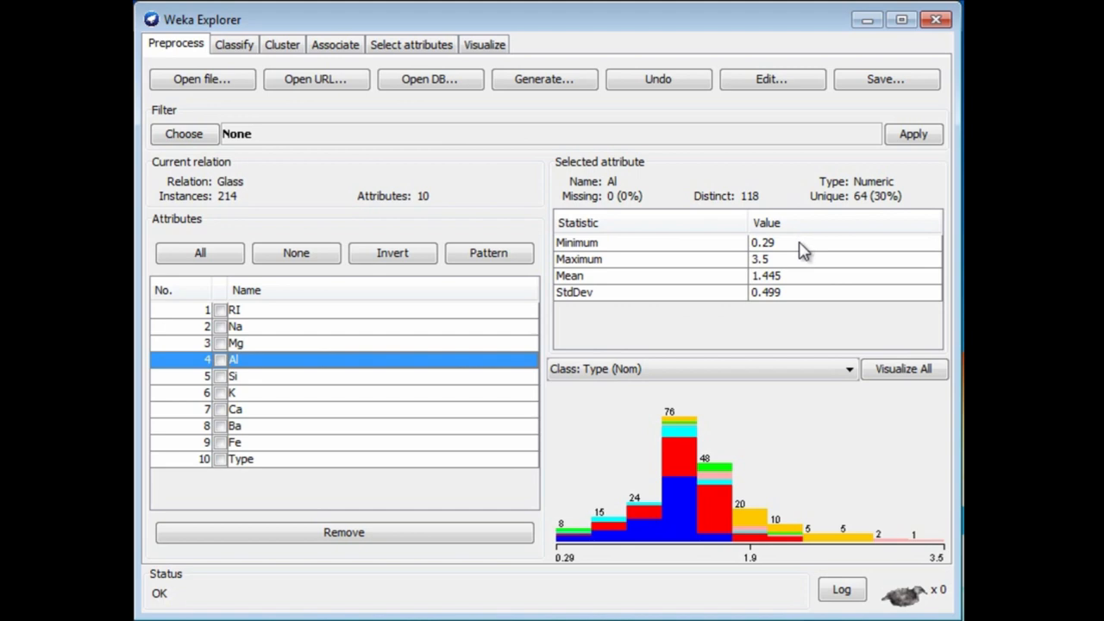
mouse_move(294, 400)
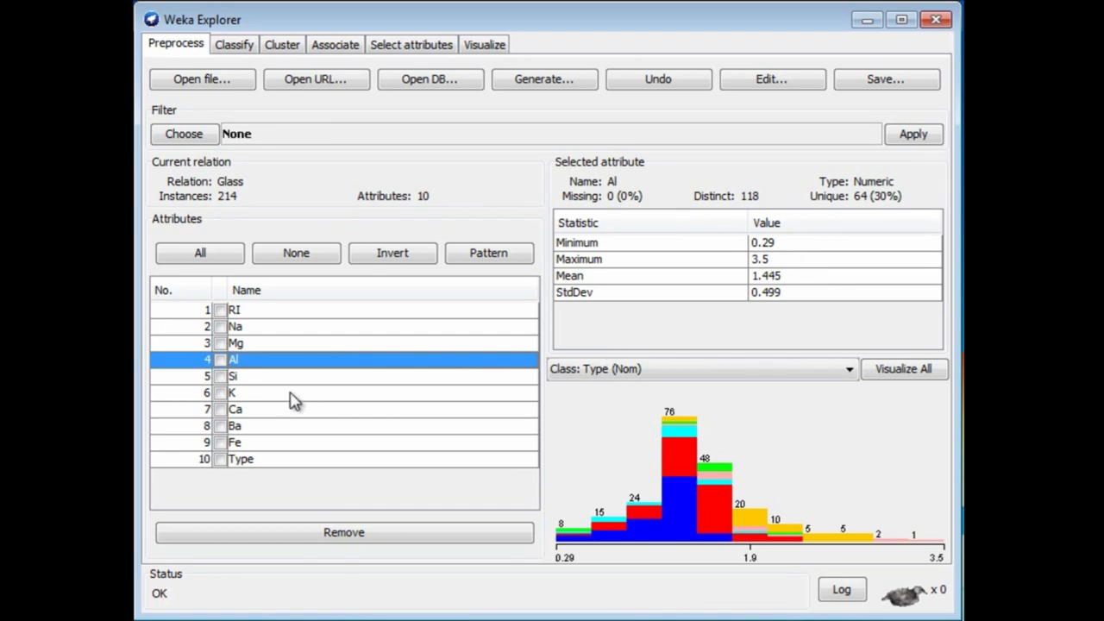
click(259, 392)
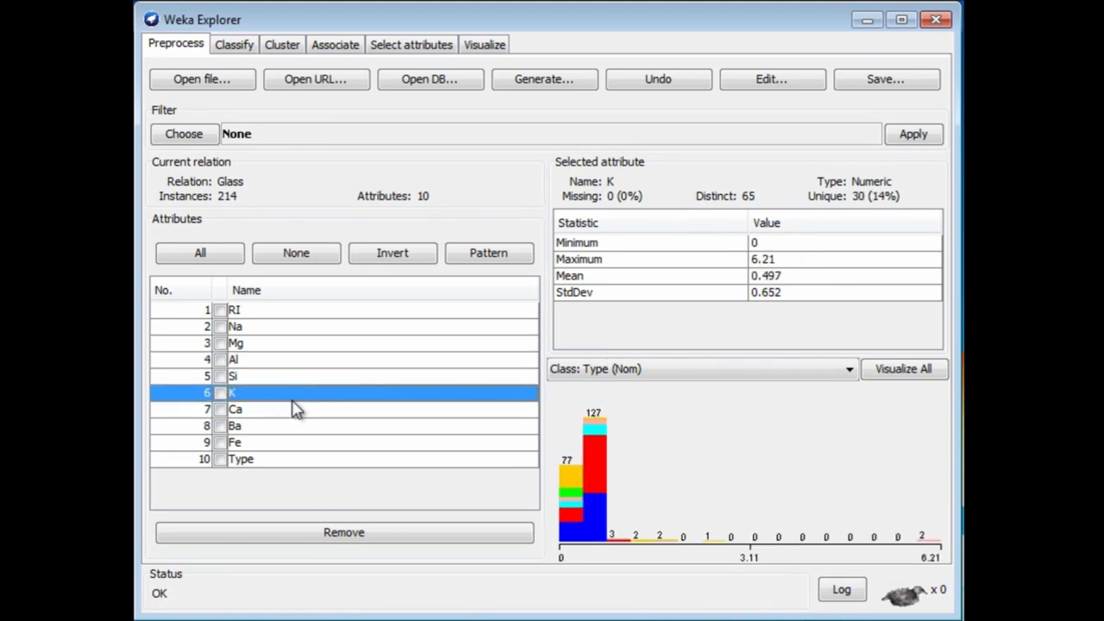
mouse_move(307, 419)
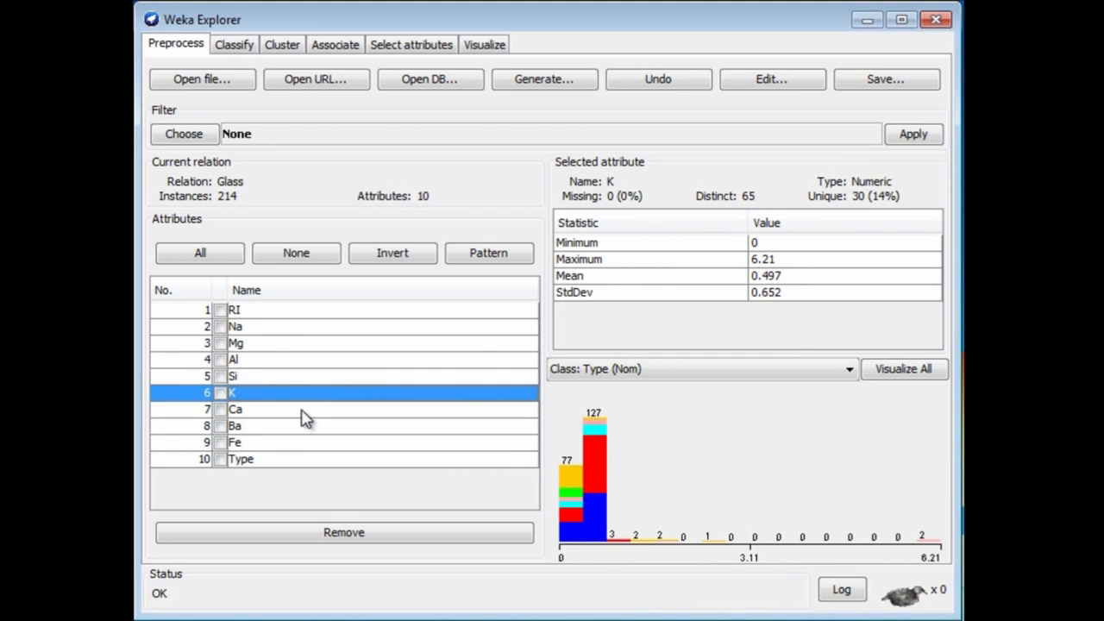
mouse_move(305, 428)
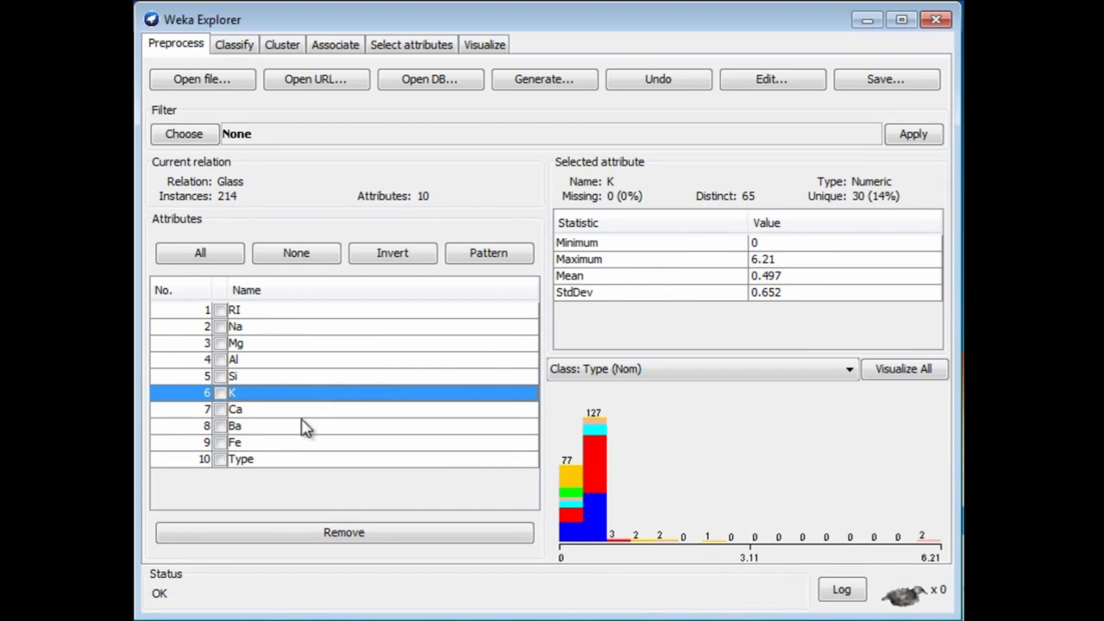